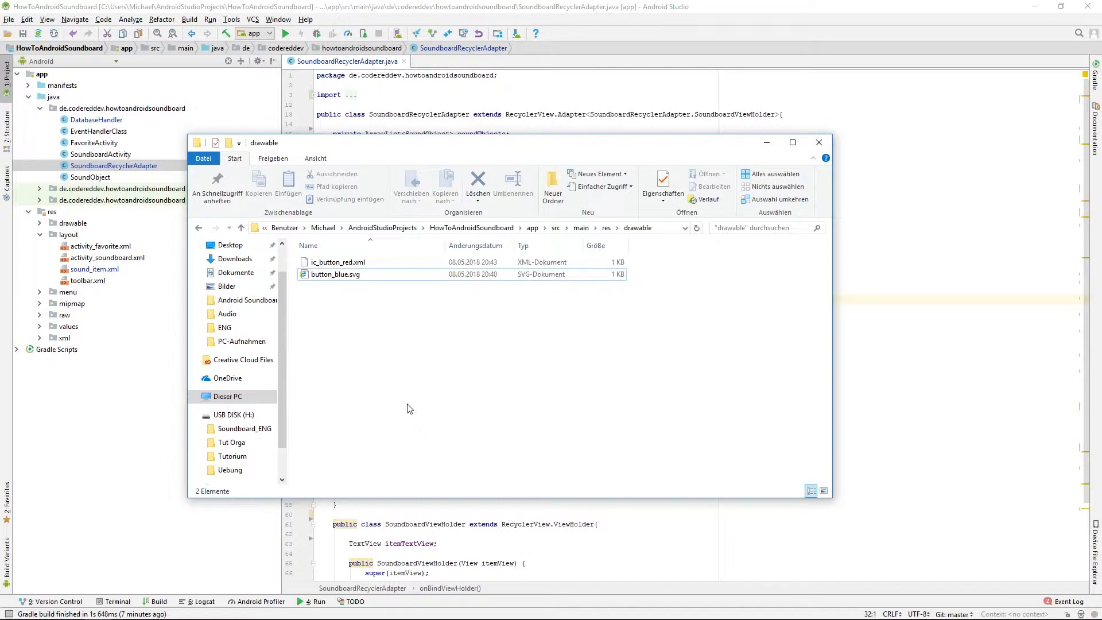
# Step: Select button_blue.svg in the project's drawable folder in File Explorer
pyautogui.click(333, 273)
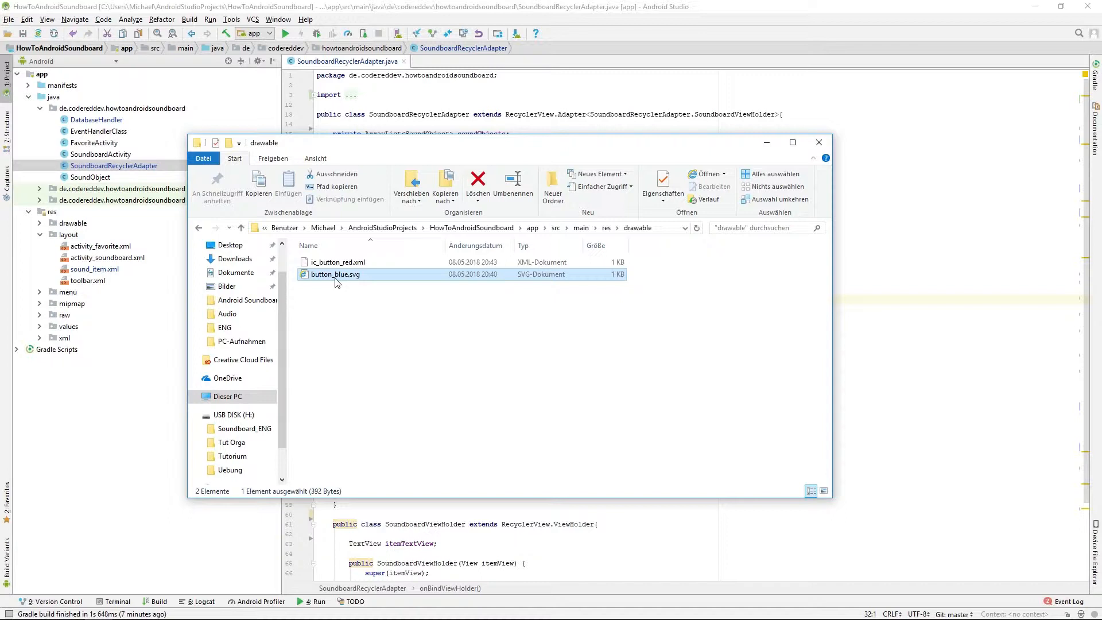
pyautogui.moveTo(168, 268)
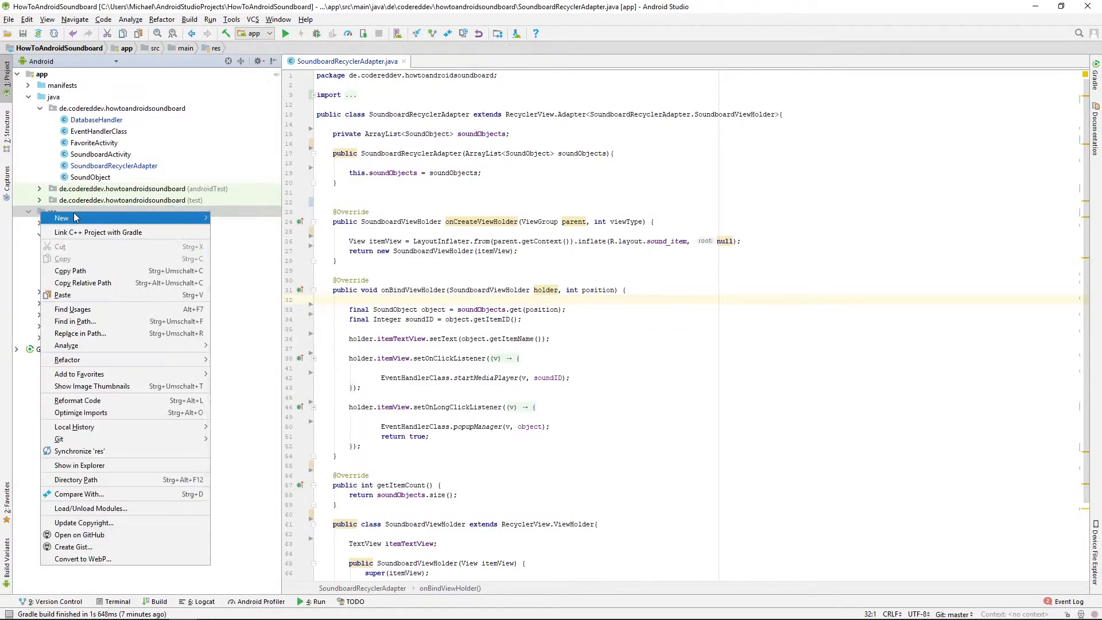
pyautogui.moveTo(62, 218)
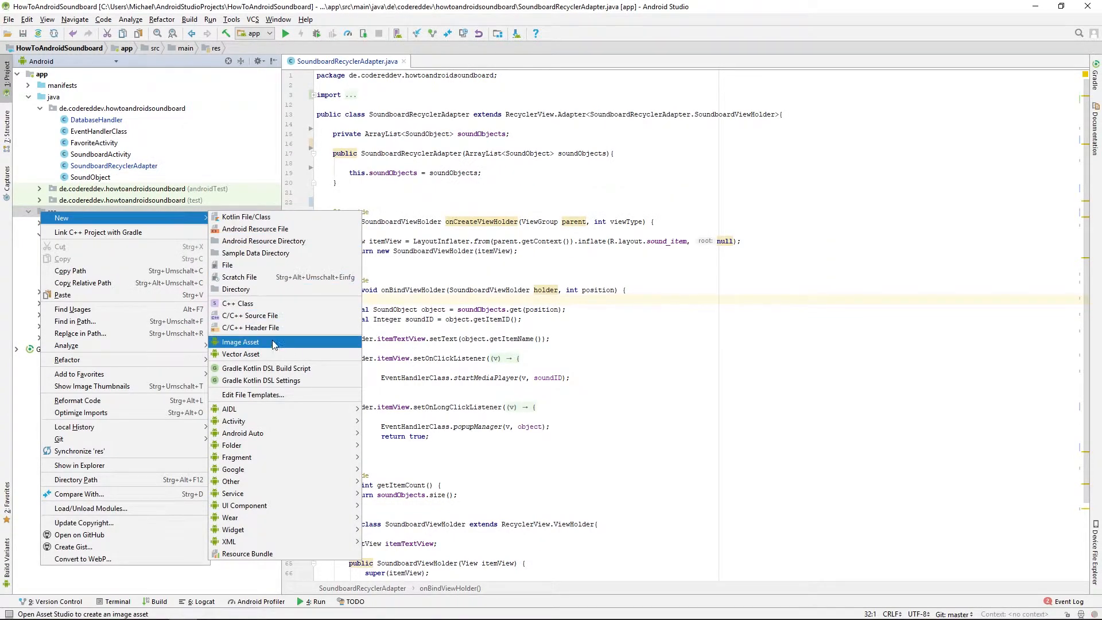
# Step: Create vector drawable ic_button_blue.xml in res/drawable from button_blue.svg, declining to add it to Git
pyautogui.click(241, 353)
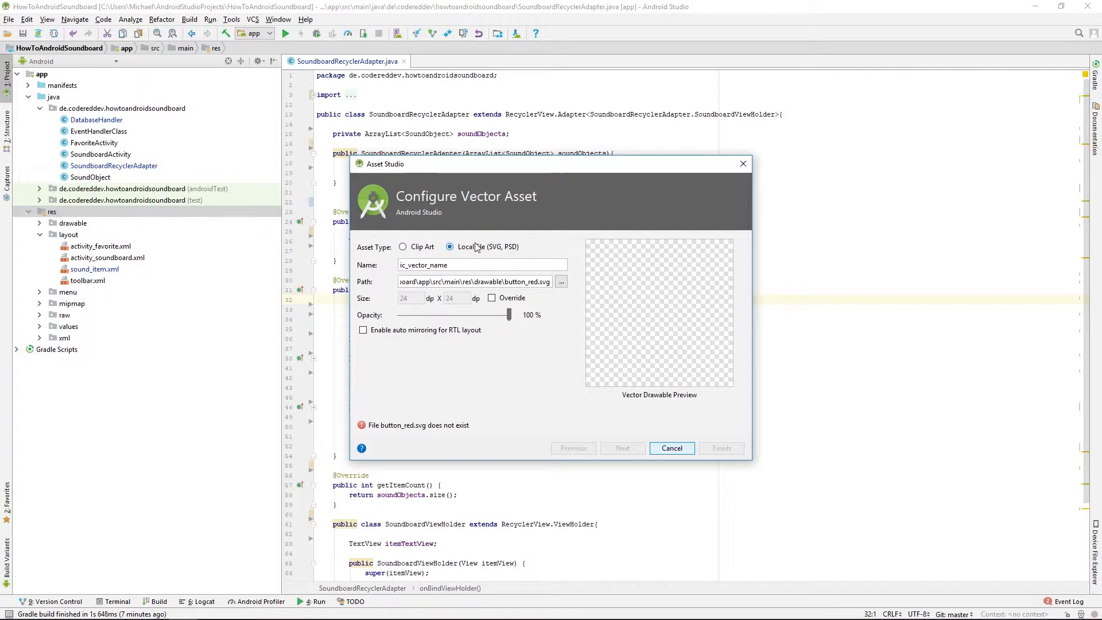
pyautogui.click(560, 281)
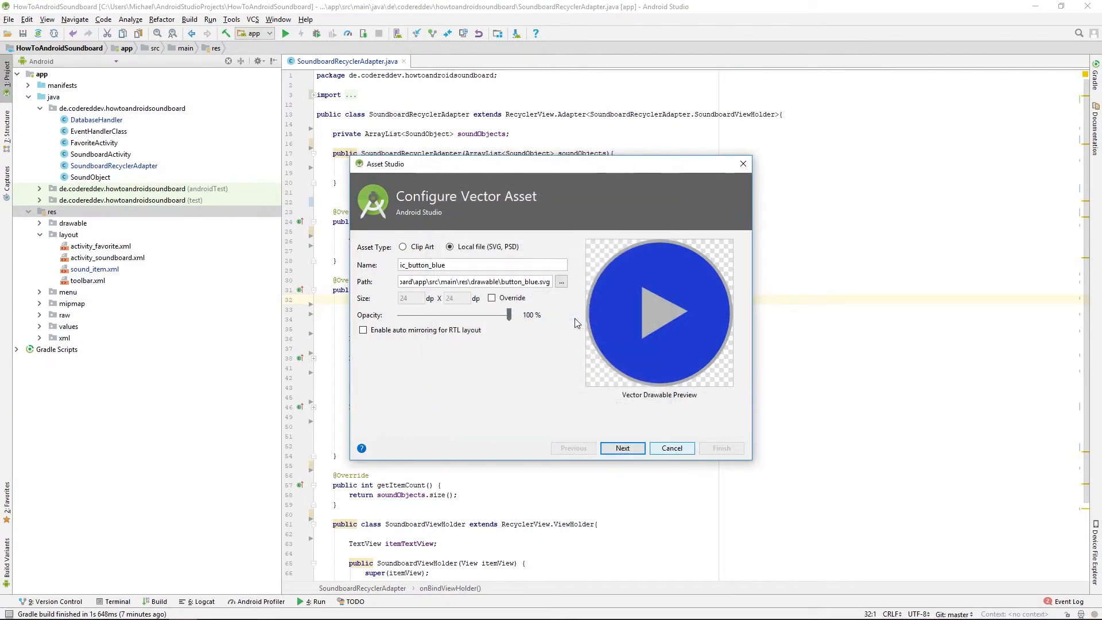
pyautogui.click(622, 447)
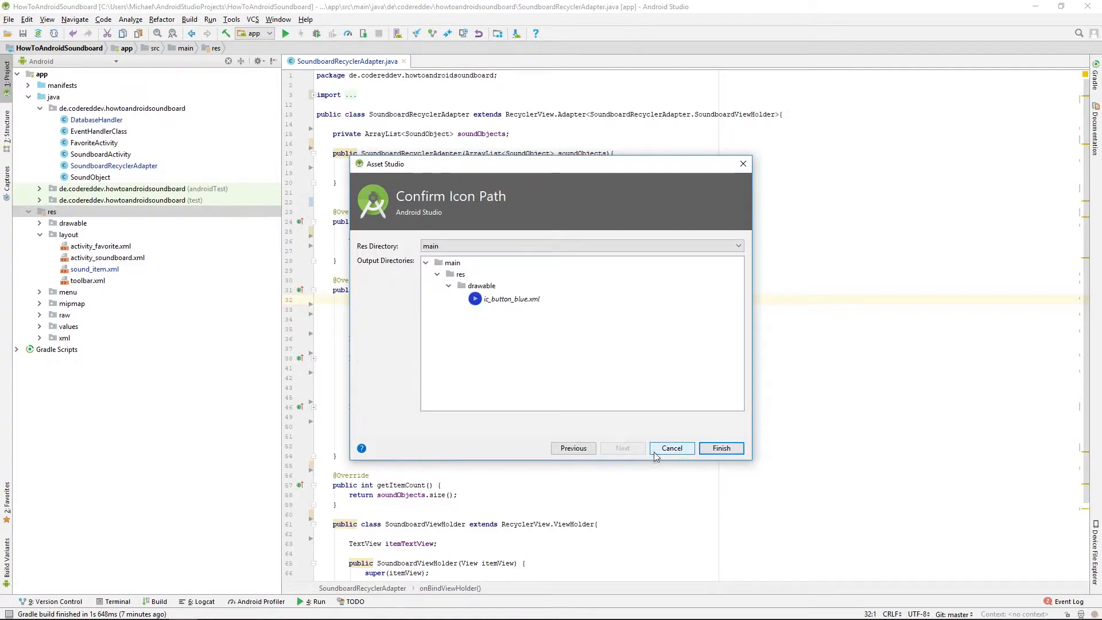
pyautogui.click(721, 448)
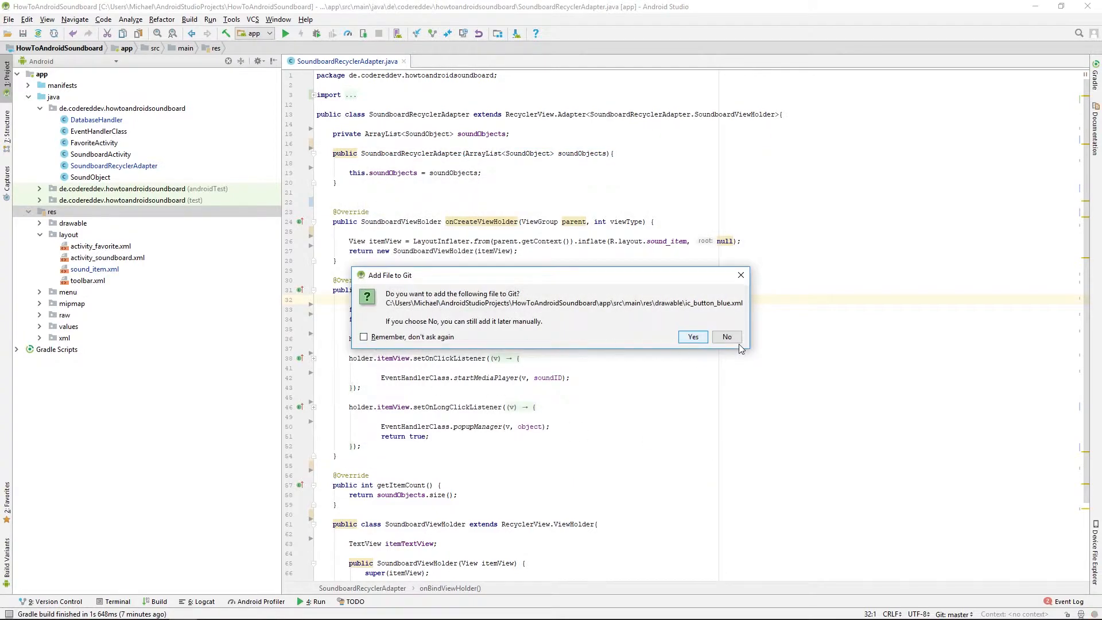
pyautogui.click(726, 338)
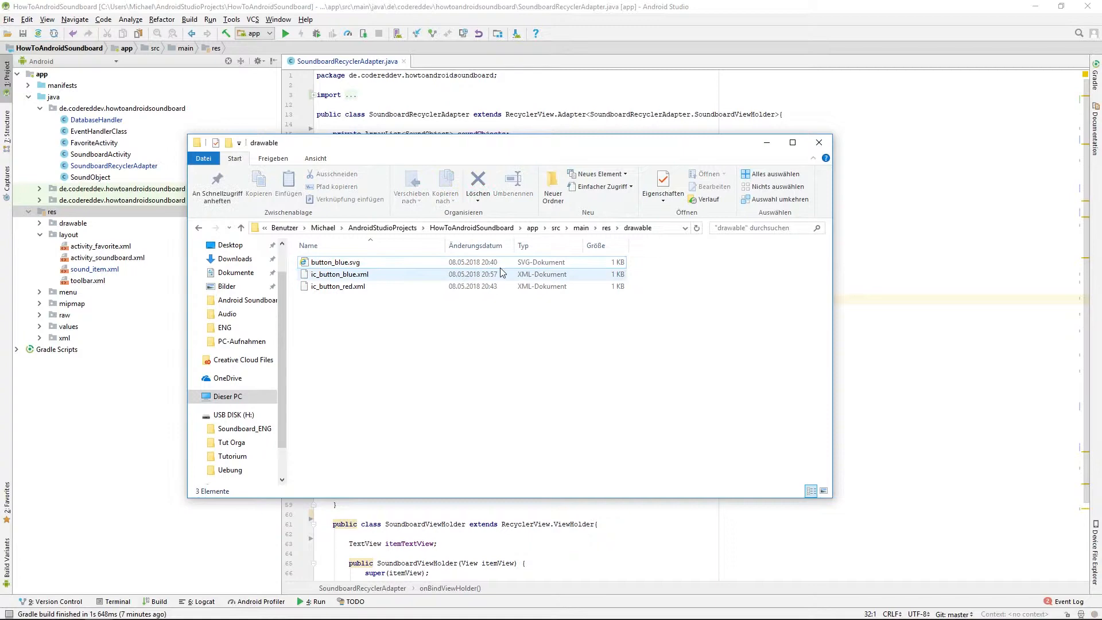
# Step: Delete the leftover button_blue.svg from the drawable folder and close Explorer
pyautogui.click(336, 262)
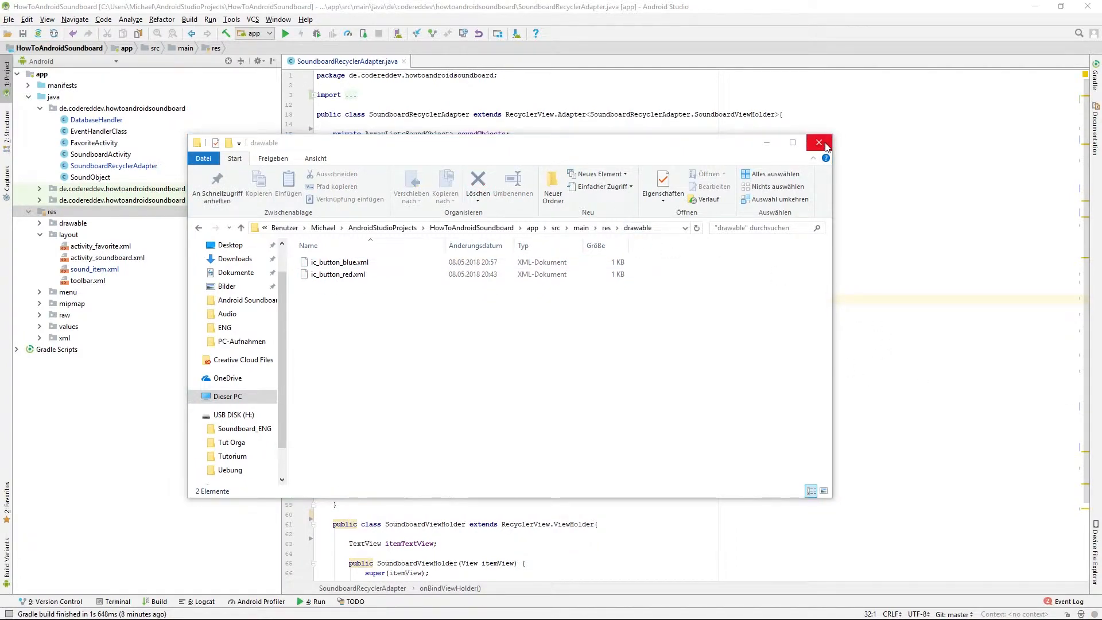
pyautogui.click(818, 142)
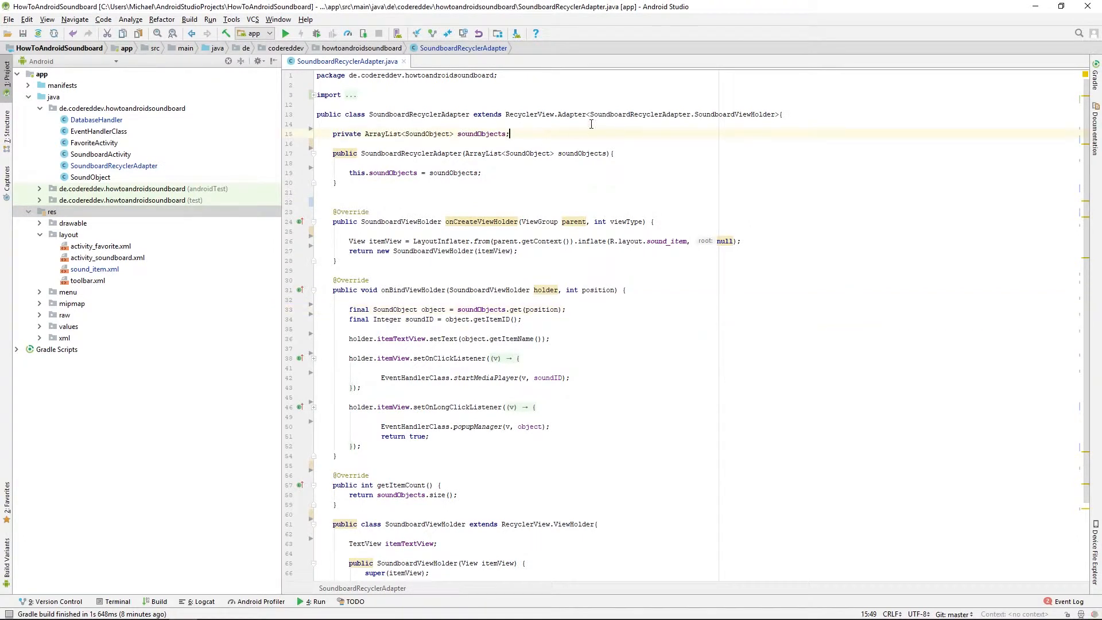
# Step: Declare private Integer[] imageResources = {R.drawable.button, ic_button_red, ic_button_blue} in the adapter
pyautogui.press('Enter')
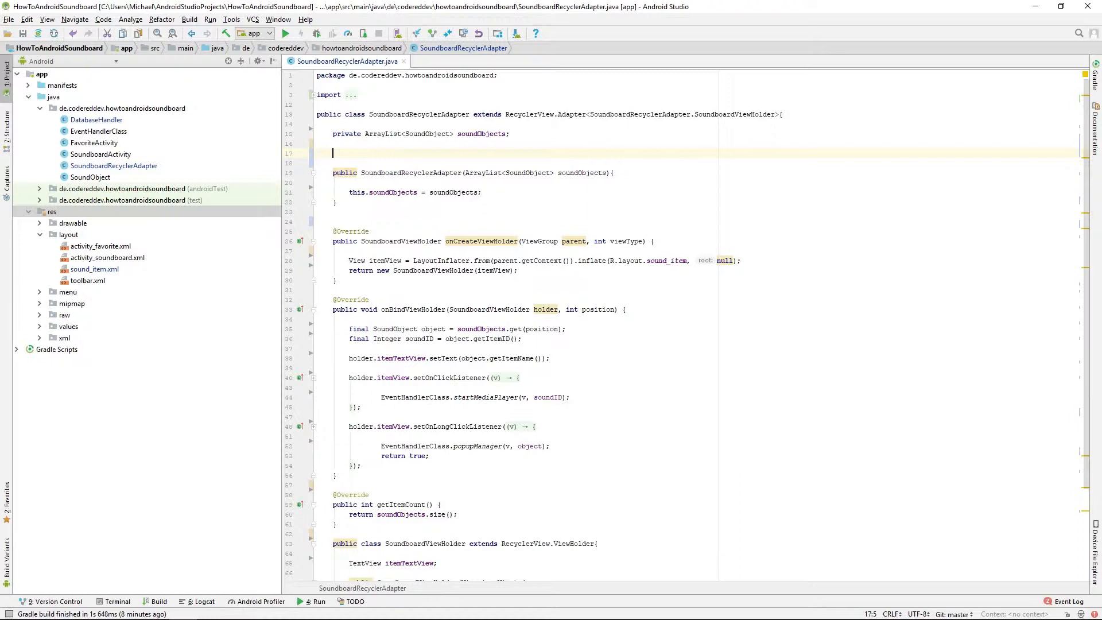
pyautogui.write('private')
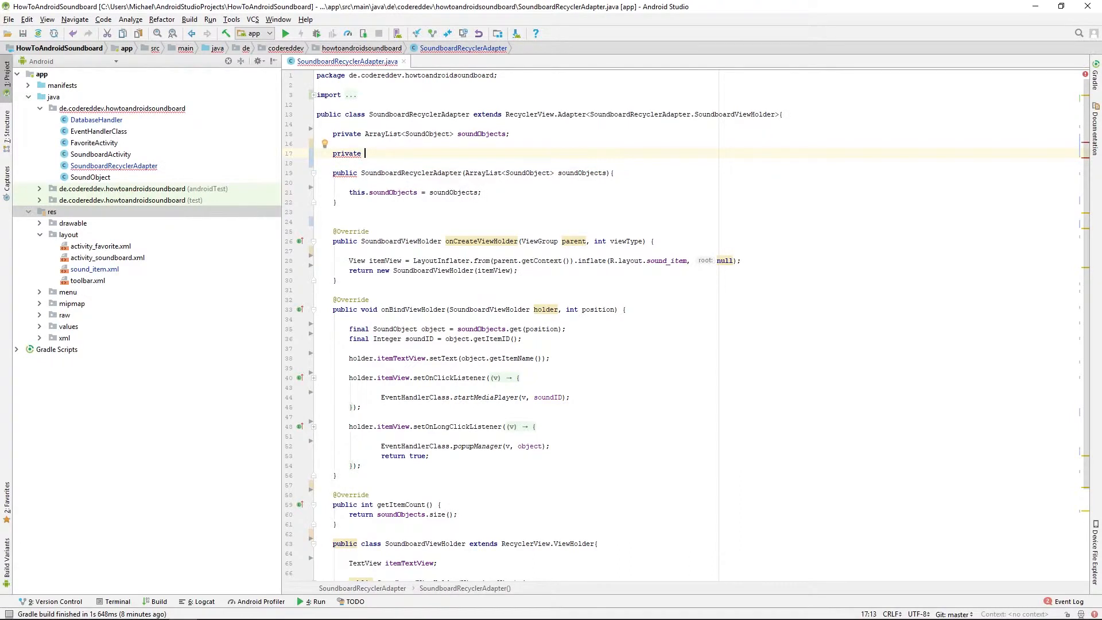
pyautogui.write('Integer[')
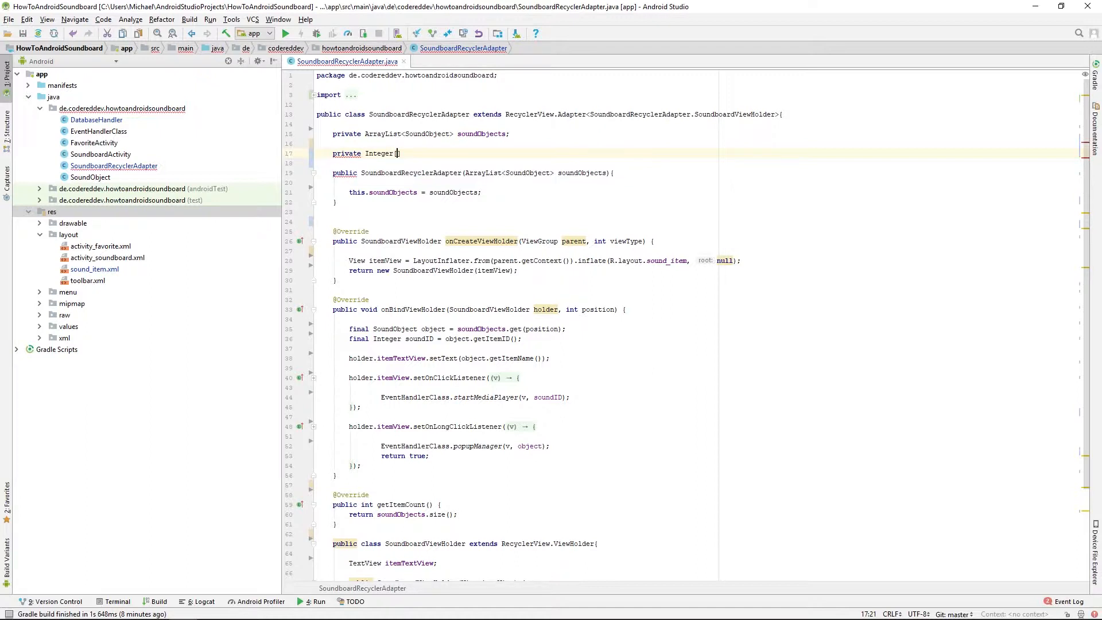
pyautogui.write(']')
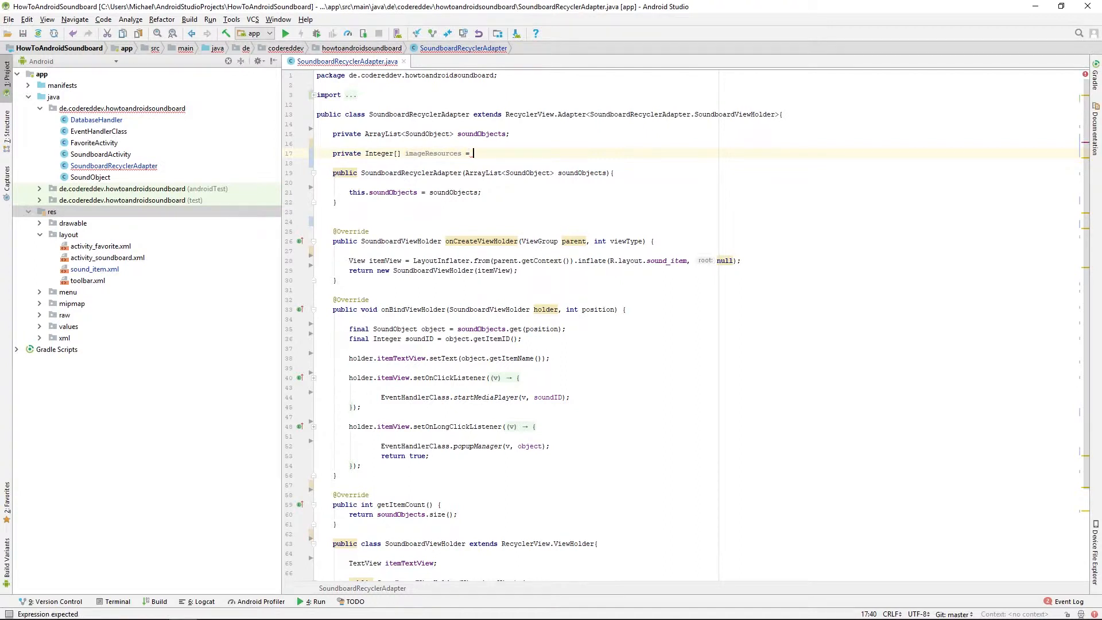
pyautogui.write('{R.')
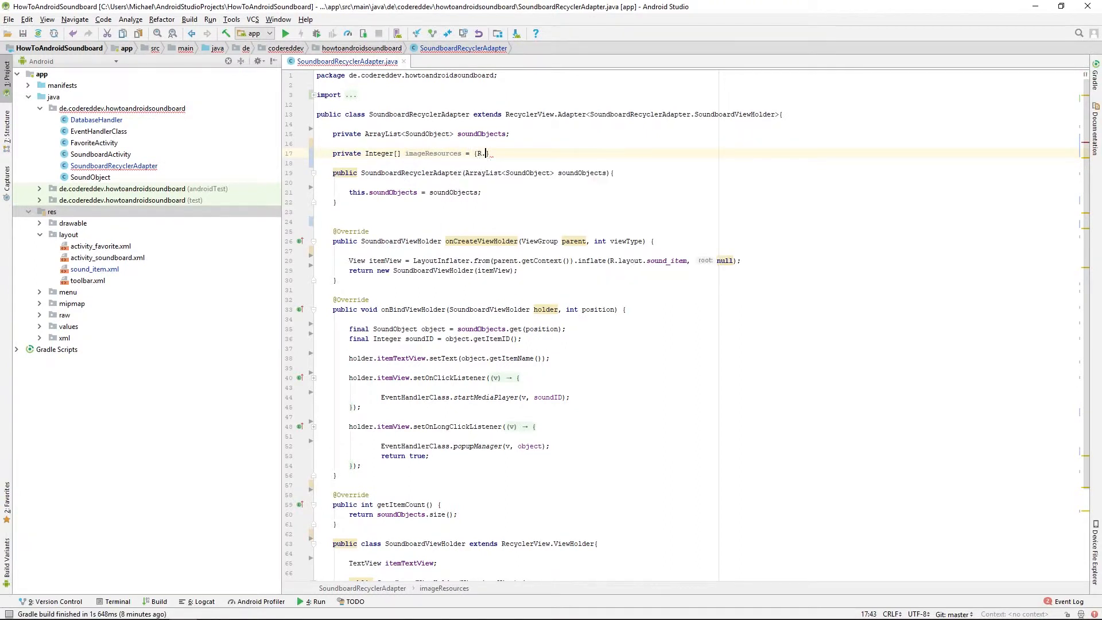
pyautogui.write('drawable.button, R.')
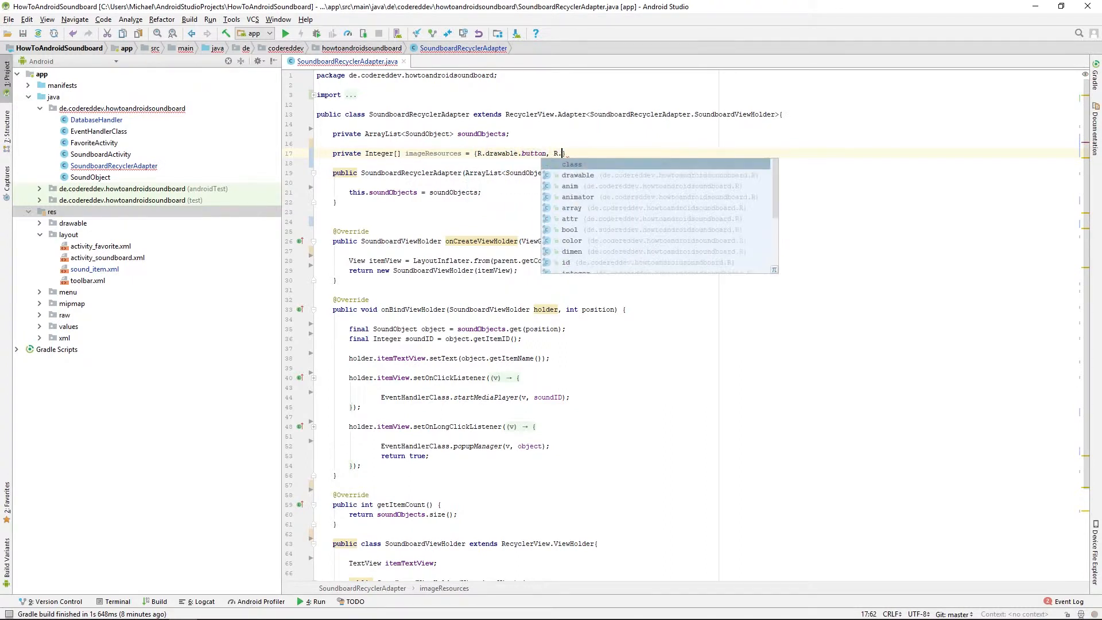
pyautogui.write('drawable')
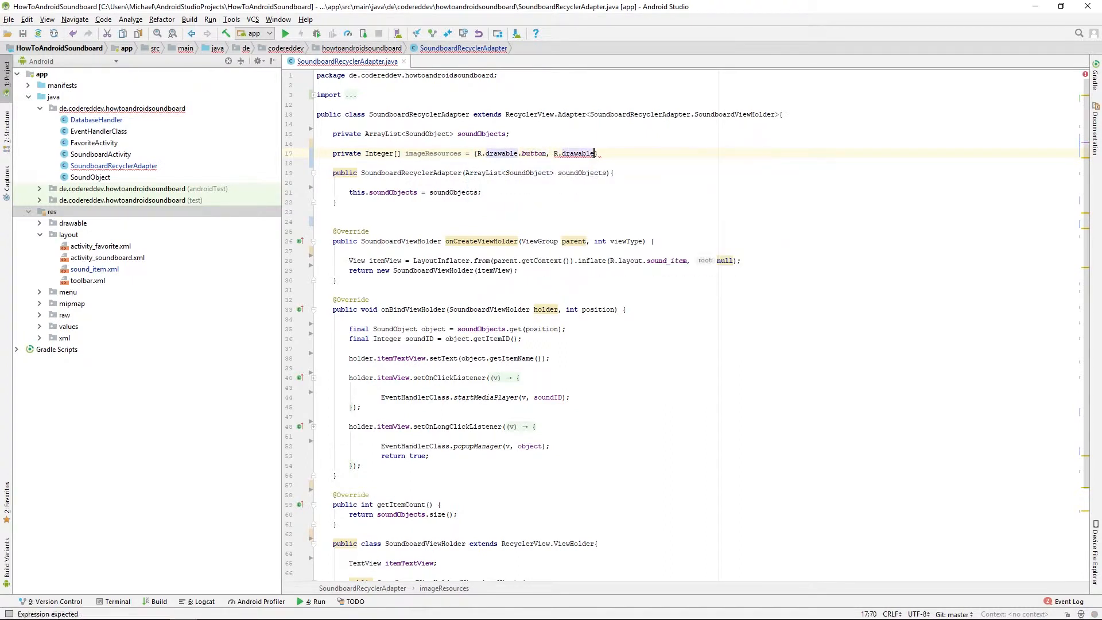
pyautogui.write('.')
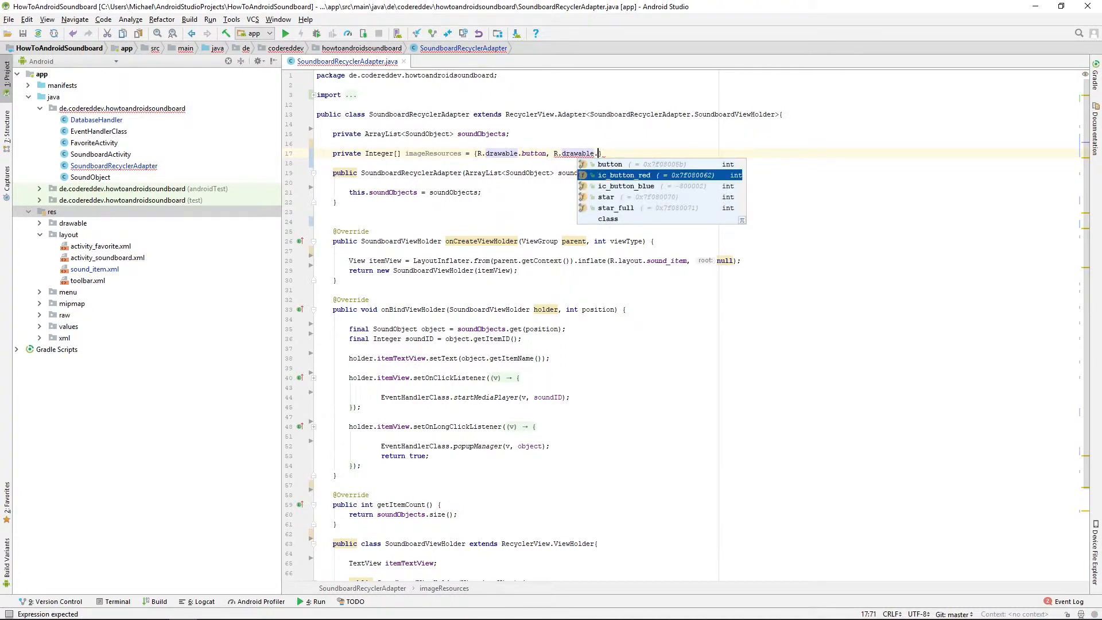
pyautogui.click(624, 174)
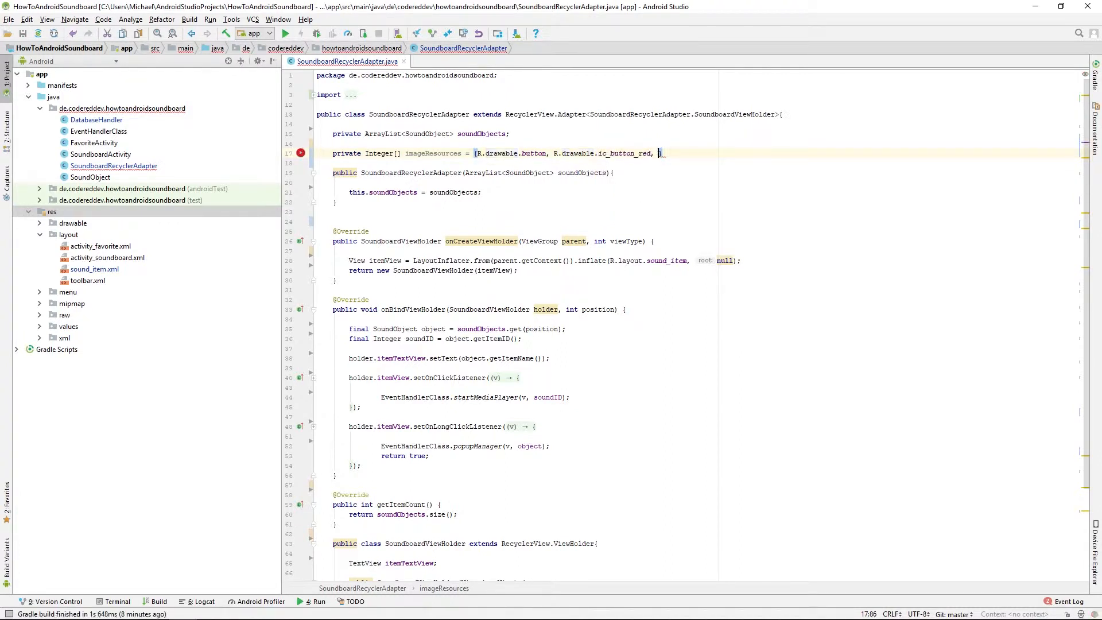
pyautogui.write('R.drawable')
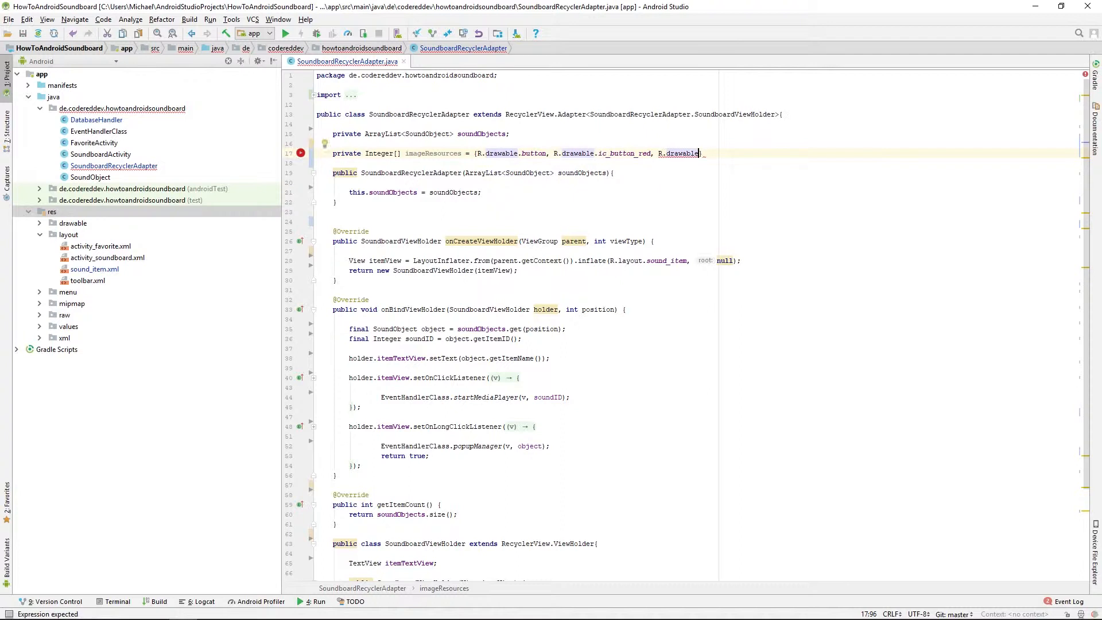
pyautogui.write('.ic_button_blue')
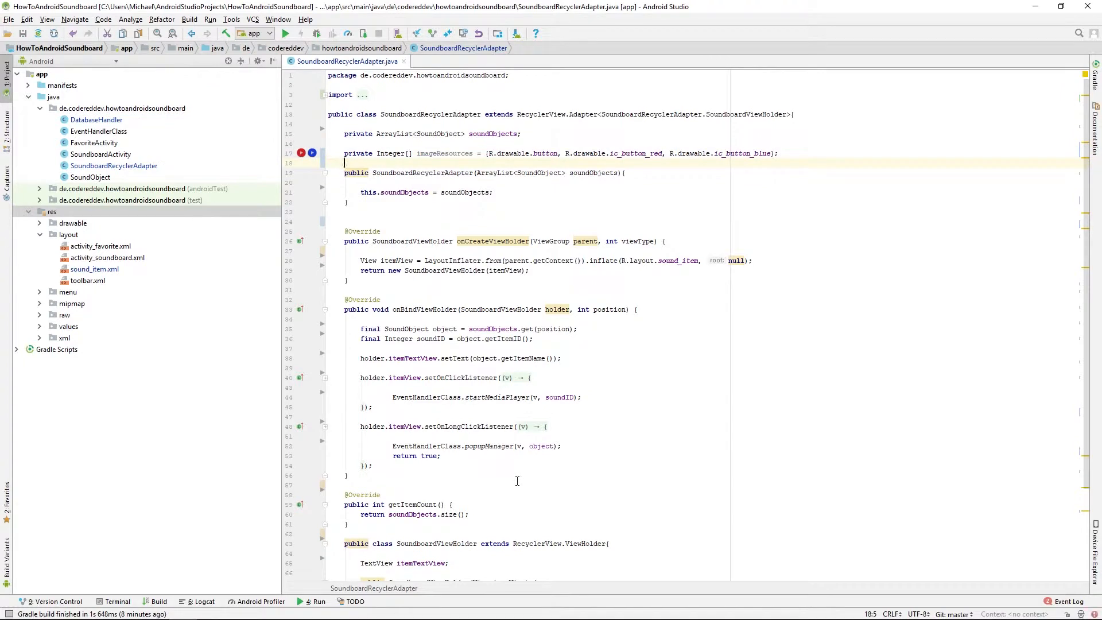
# Step: Check that sound_item.xml's ImageView id is imageViewItem, then return to the adapter code
pyautogui.scroll(-3)
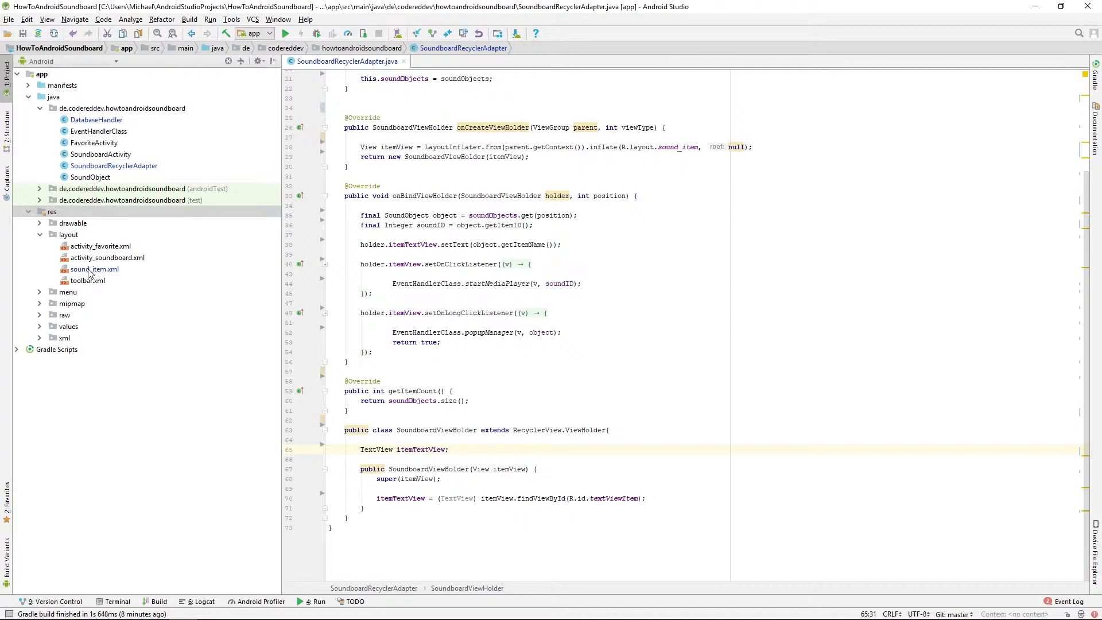
pyautogui.doubleClick(94, 269)
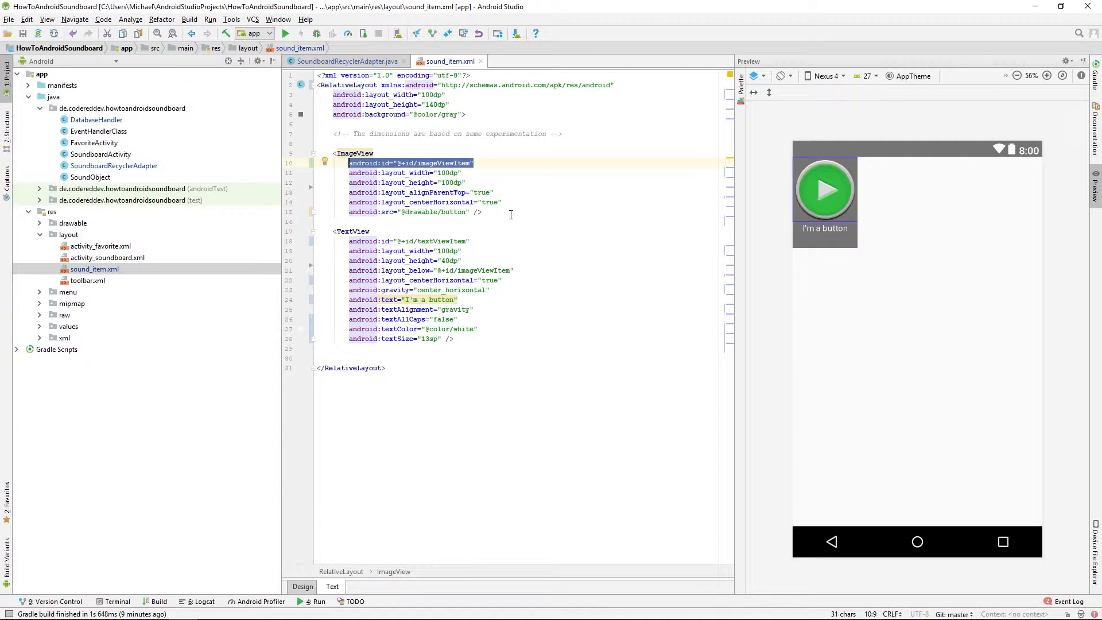
pyautogui.click(338, 61)
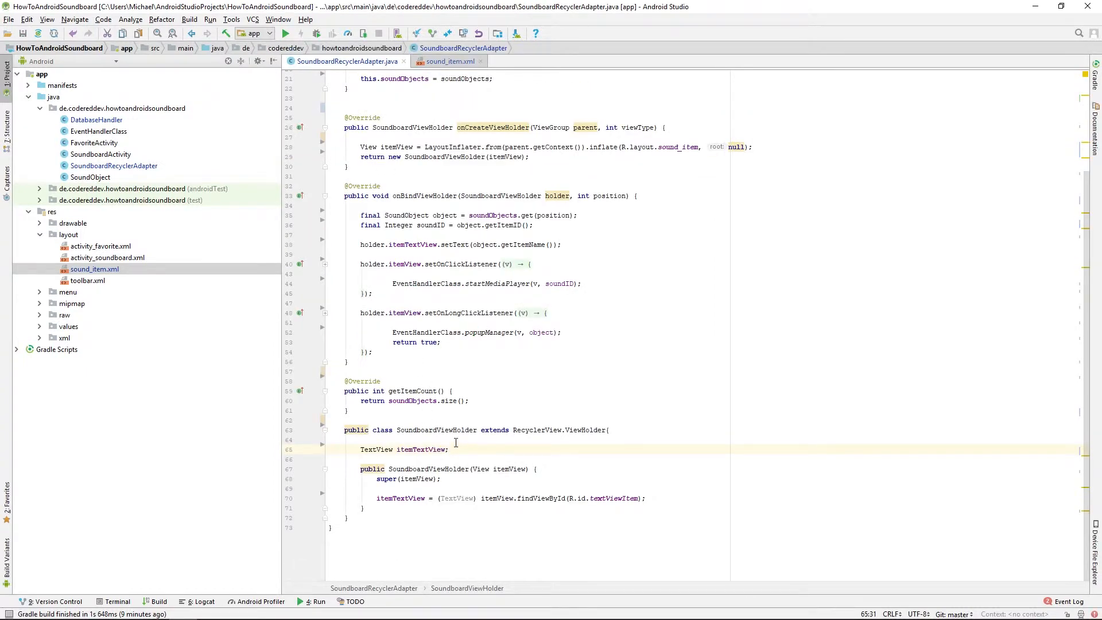
# Step: Declare an ImageView itemImageView field in SoundboardViewHolder
pyautogui.write('ImageView')
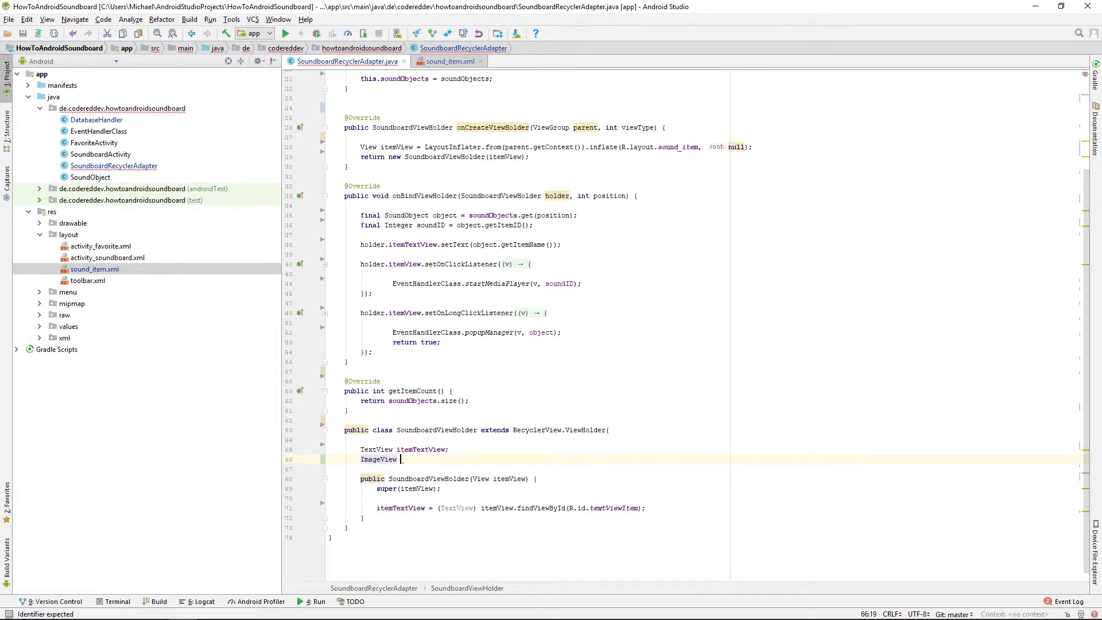
pyautogui.write('item')
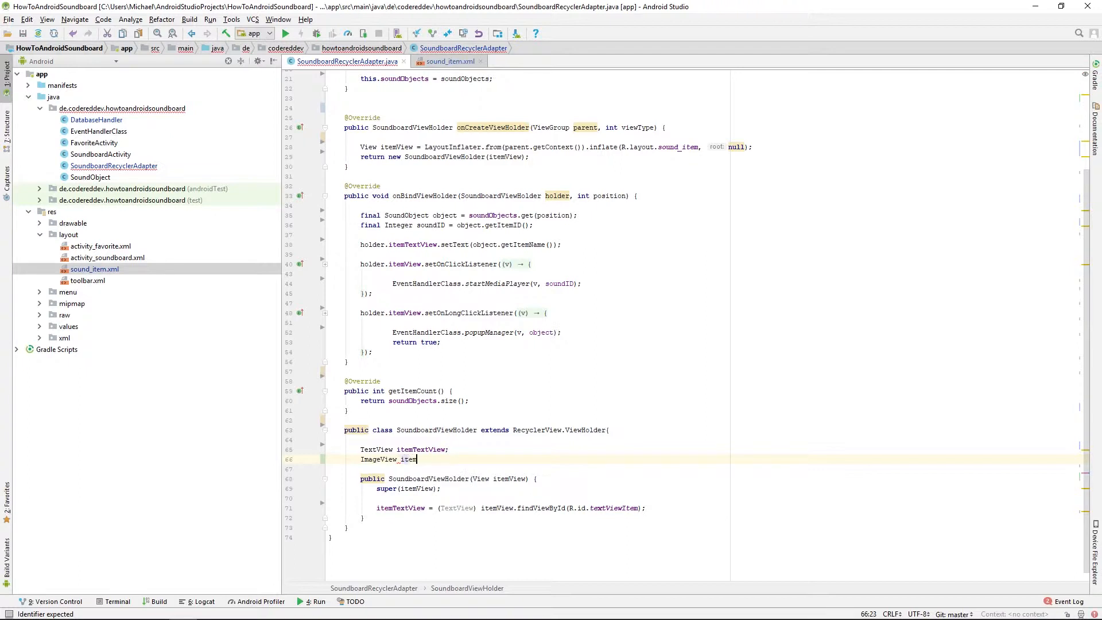
pyautogui.write('ImageView;')
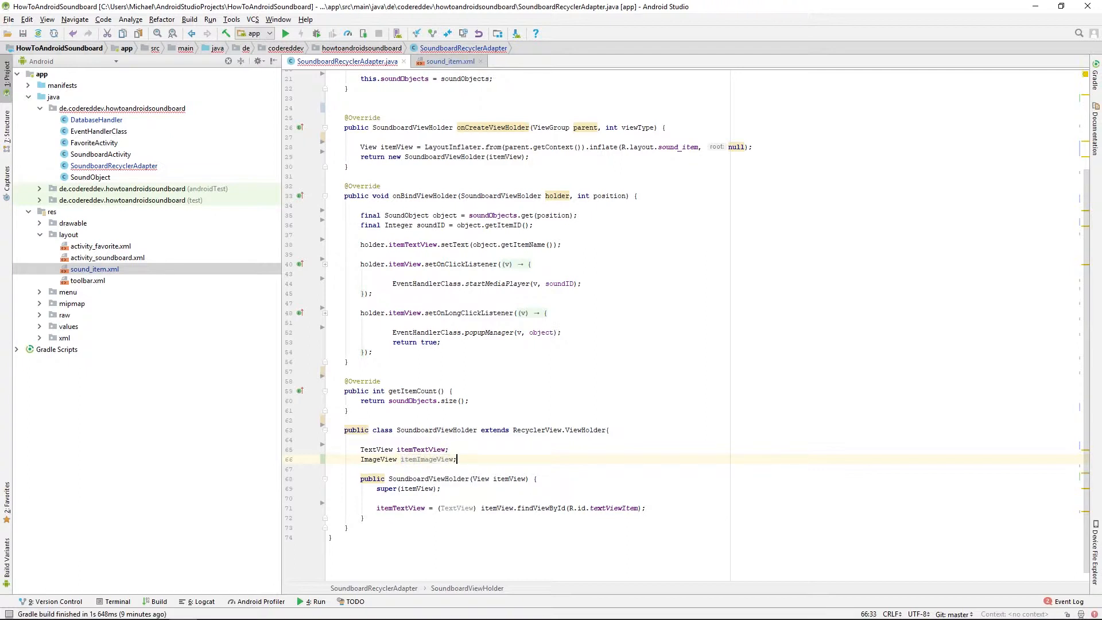
# Step: Assign itemImageView with (ImageView) itemView.findViewById(R.id.imageViewItem) in the constructor
pyautogui.click(682, 508)
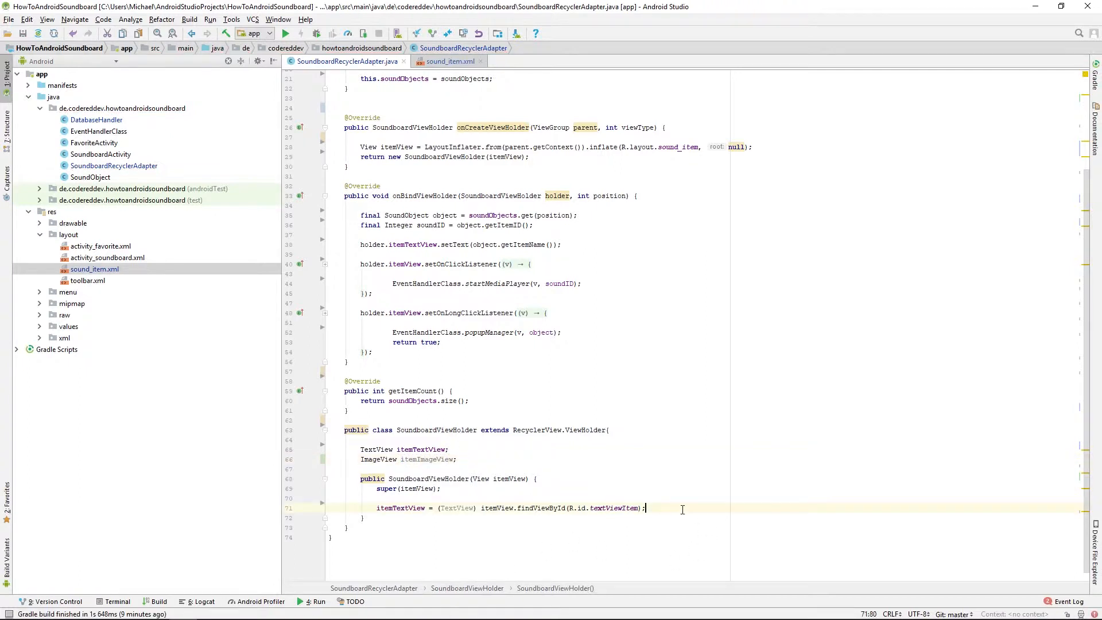
pyautogui.write('itemImageView =')
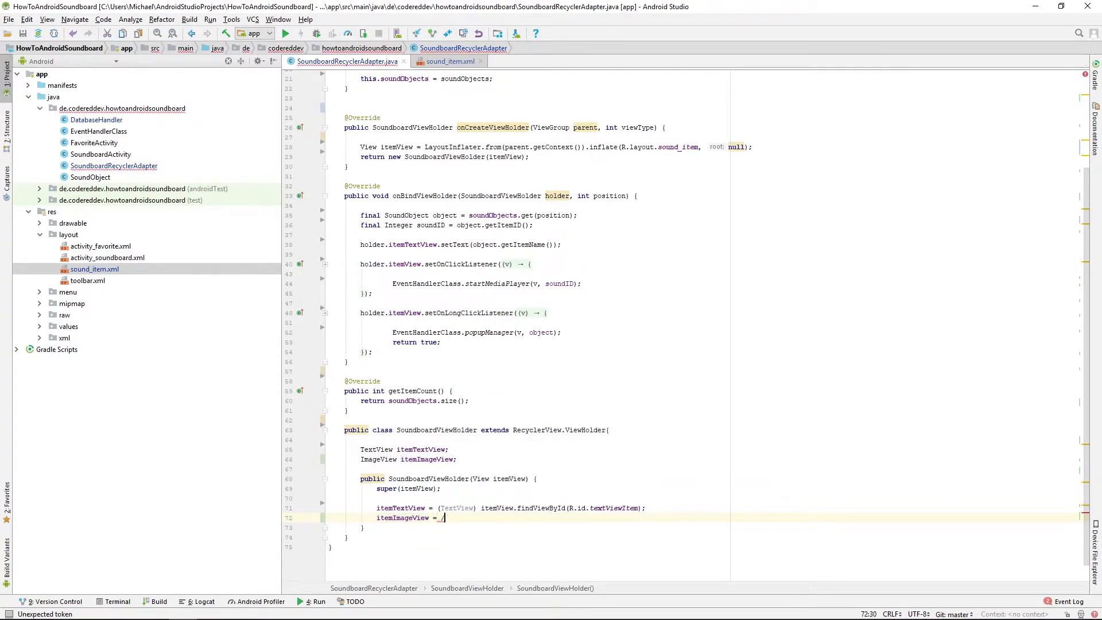
pyautogui.write('(i')
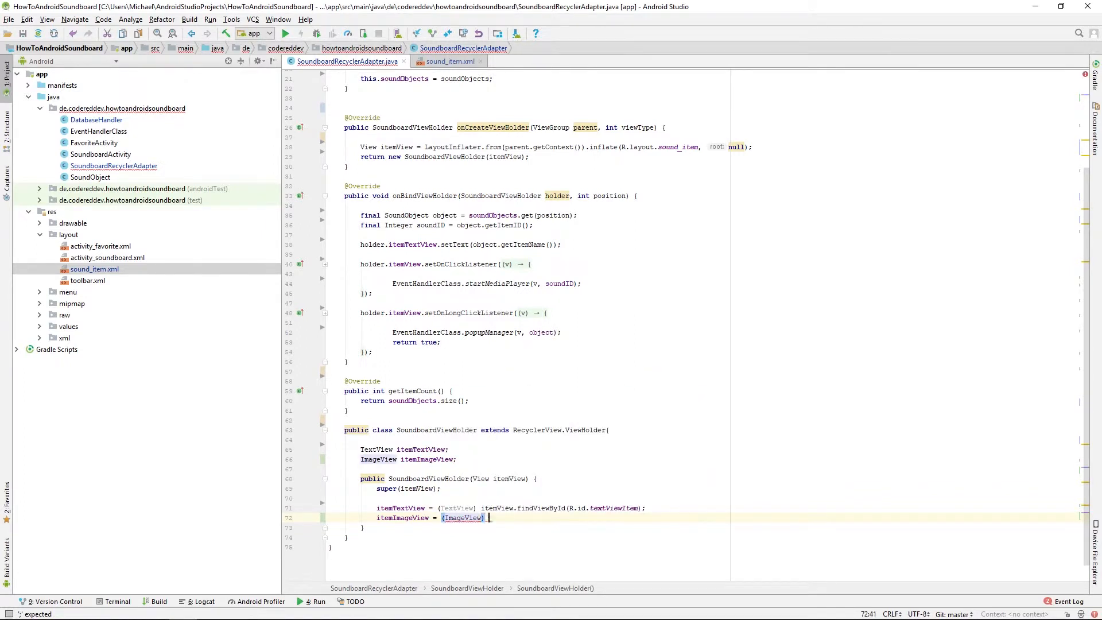
pyautogui.write('itemView')
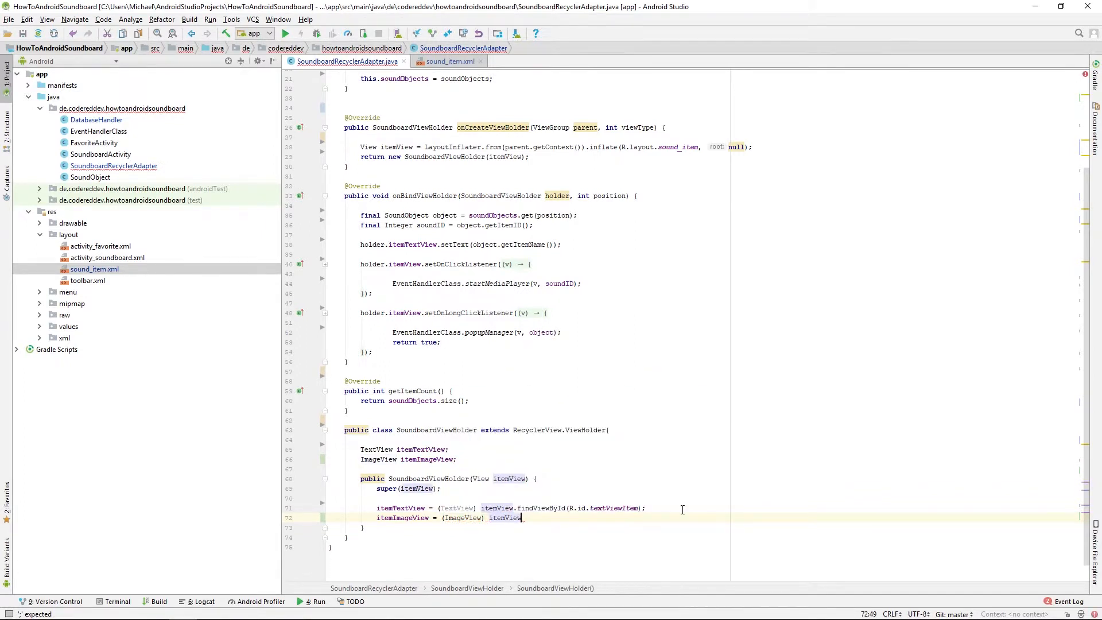
pyautogui.write('.findViewById()')
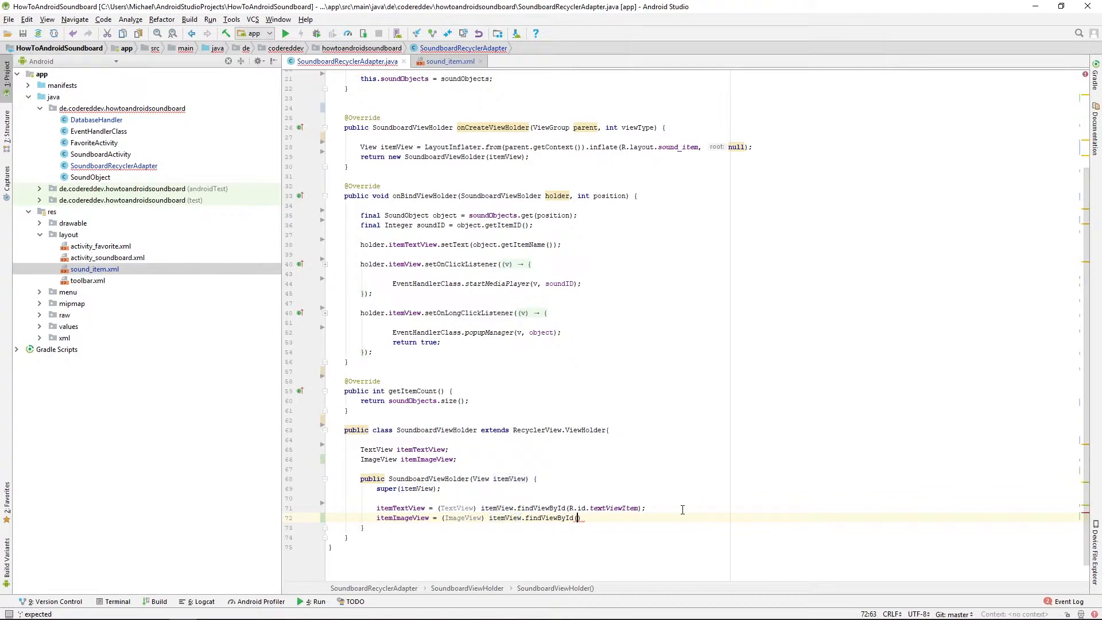
pyautogui.write('R.id.')
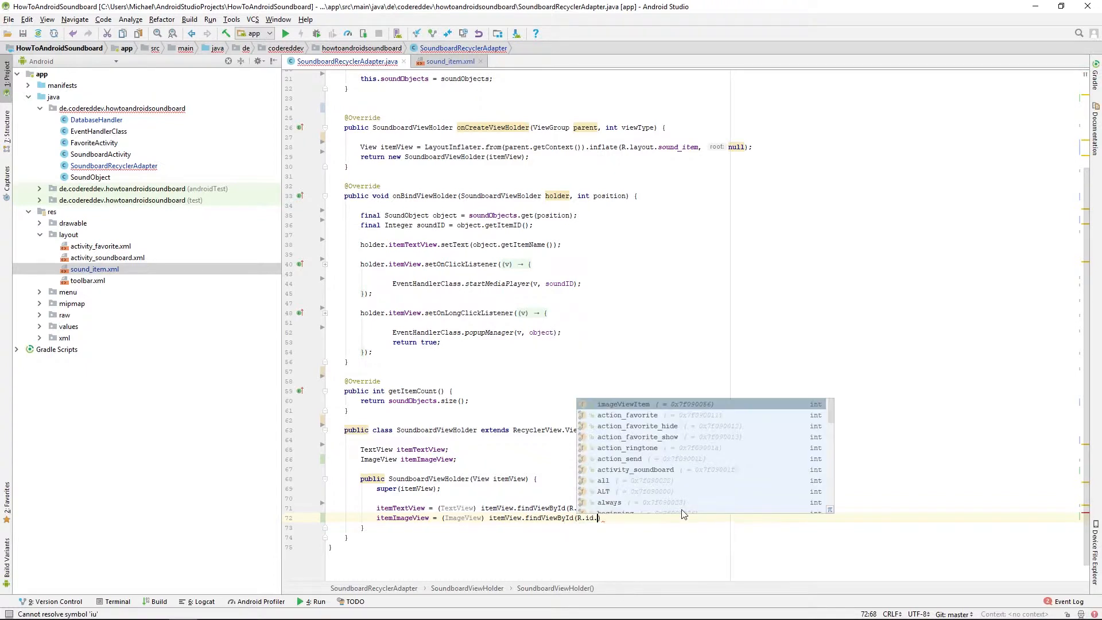
pyautogui.write('image')
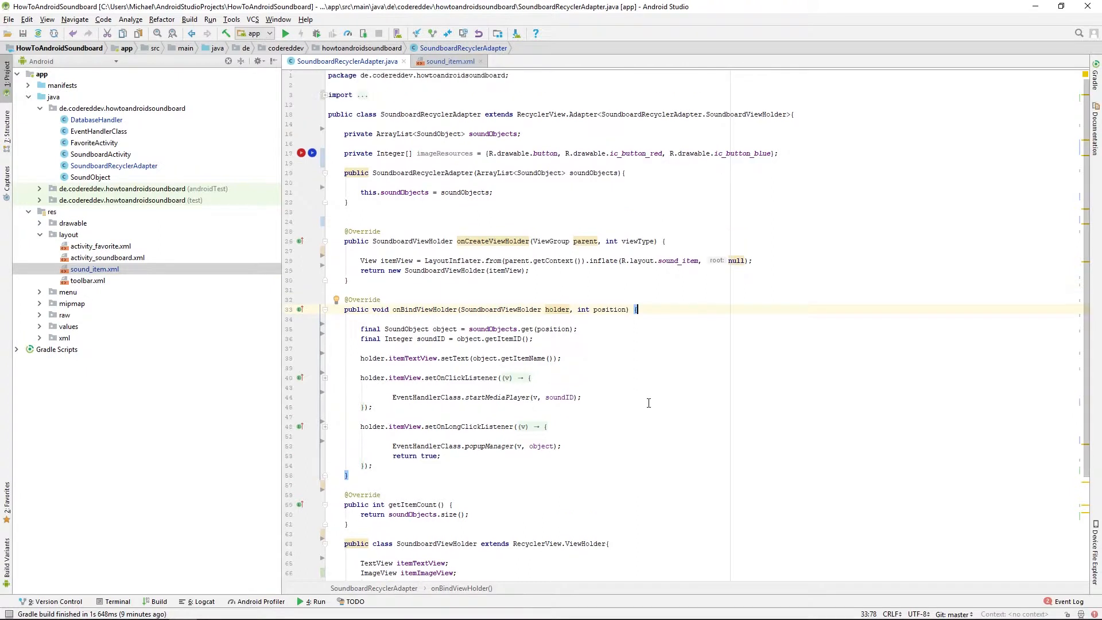
# Step: Add Random random = new Random(); at the top of onBindViewHolder
pyautogui.press('Enter')
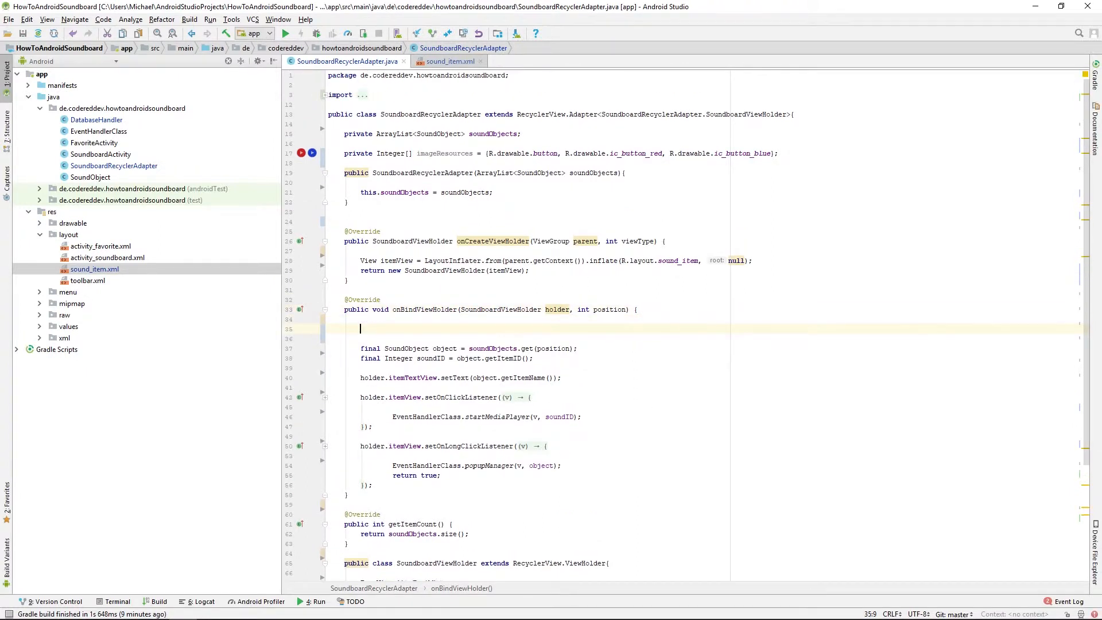
pyautogui.write('Rad')
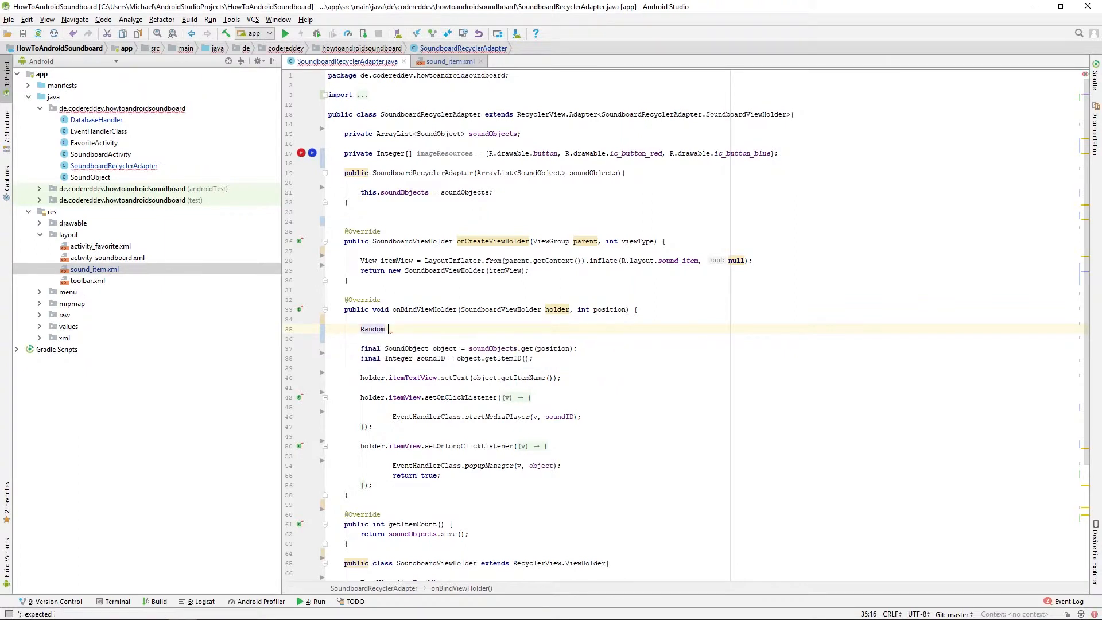
pyautogui.write('random =')
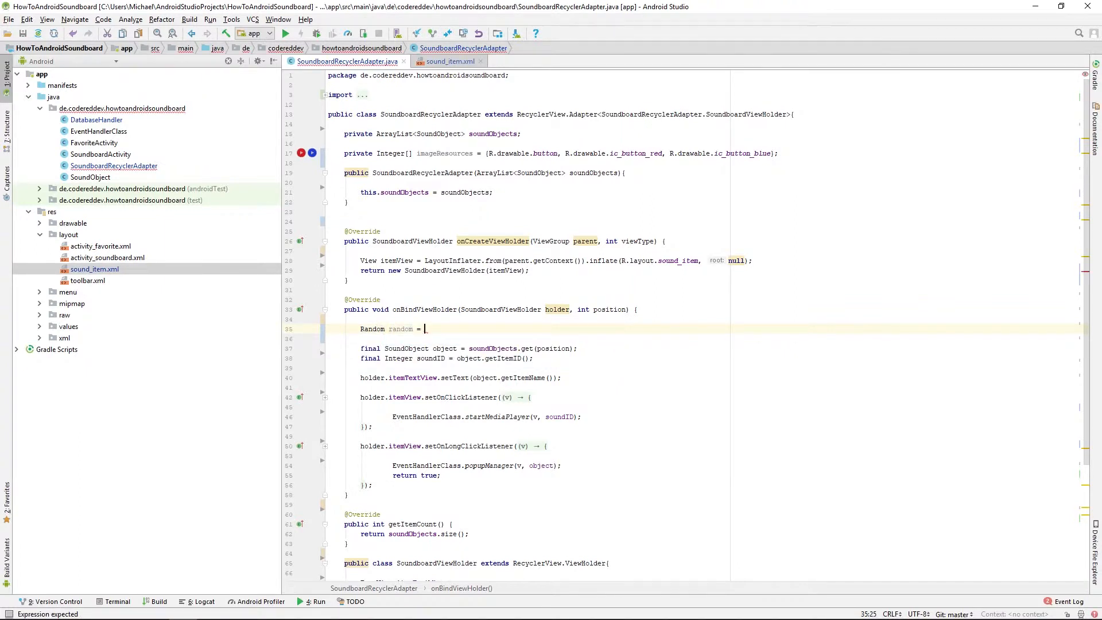
pyautogui.write('new Random()')
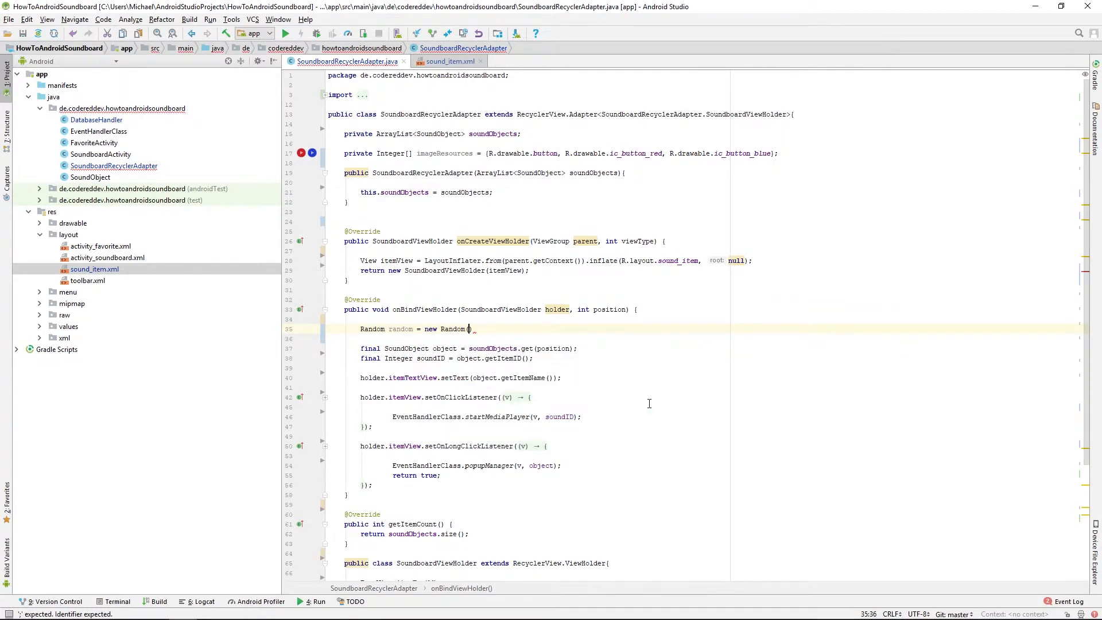
pyautogui.write(');')
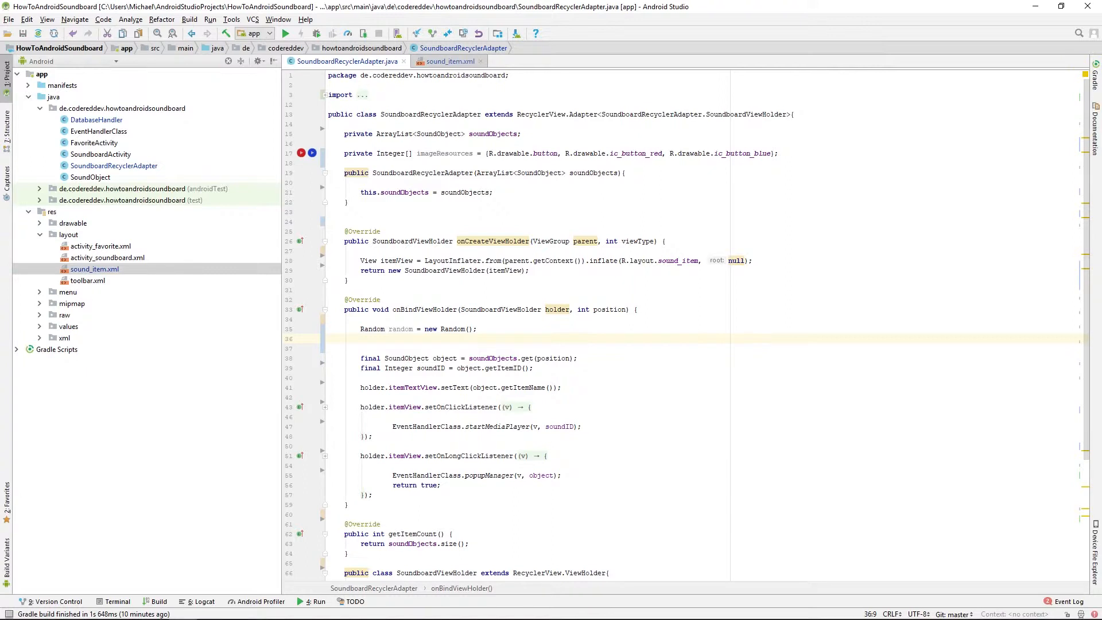
# Step: Set holder.itemImageView to imageResources[random.nextInt(imageResources.length)]
pyautogui.write('holder.')
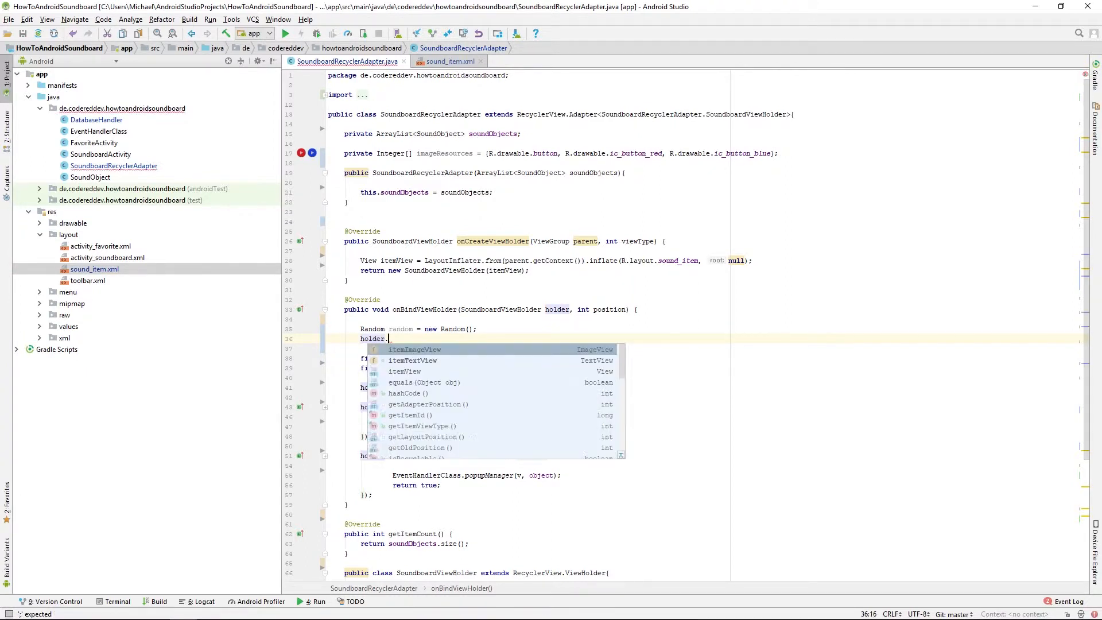
pyautogui.write('itemImageView.')
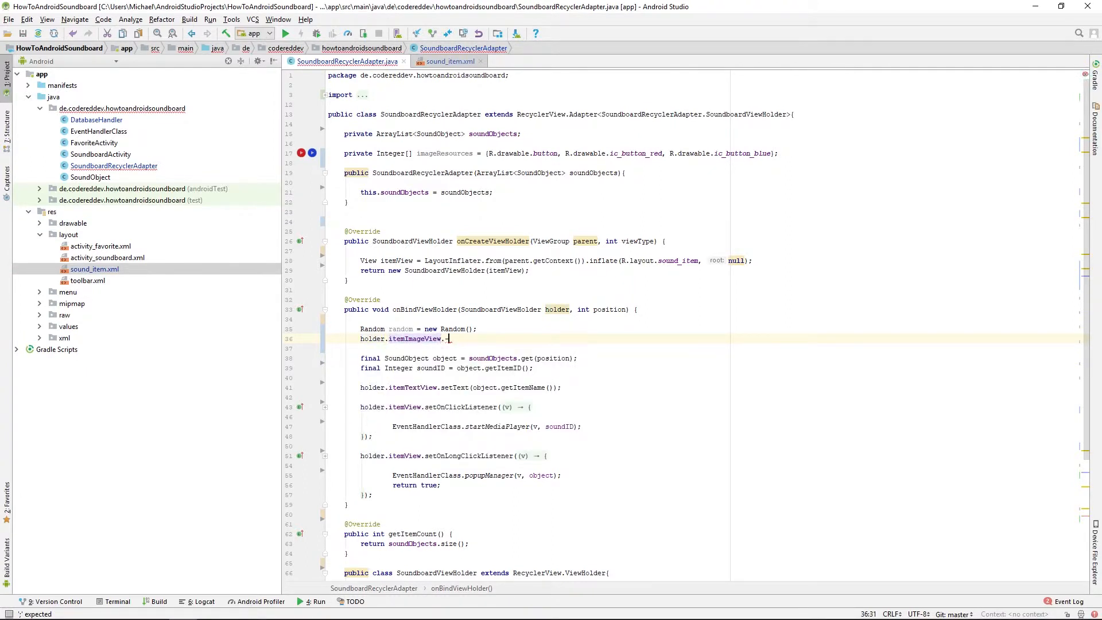
pyautogui.write('set')
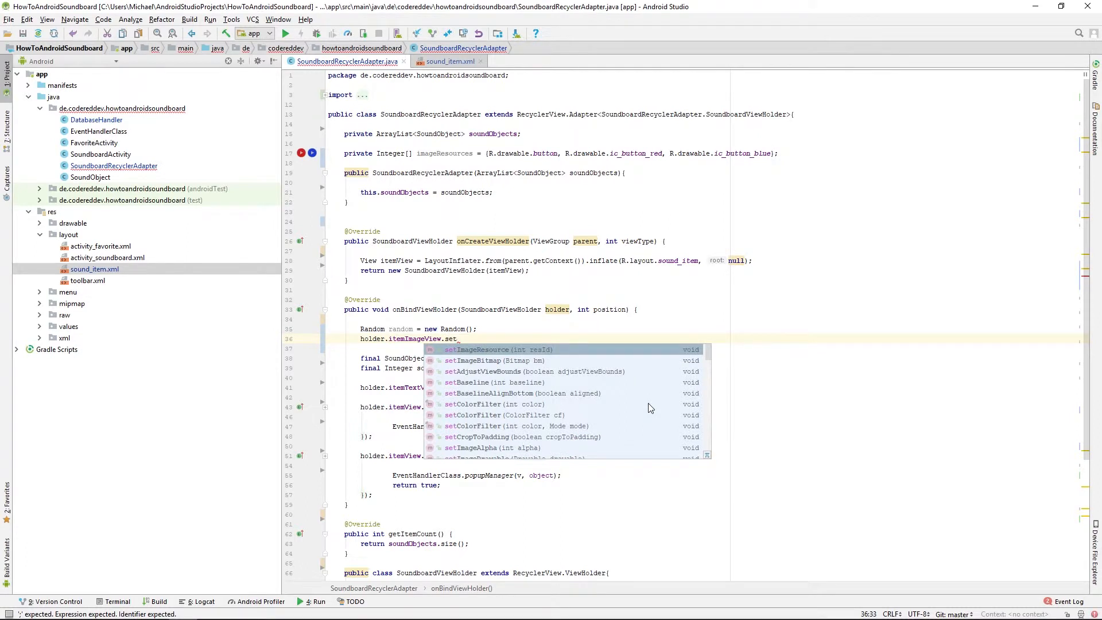
pyautogui.click(477, 349)
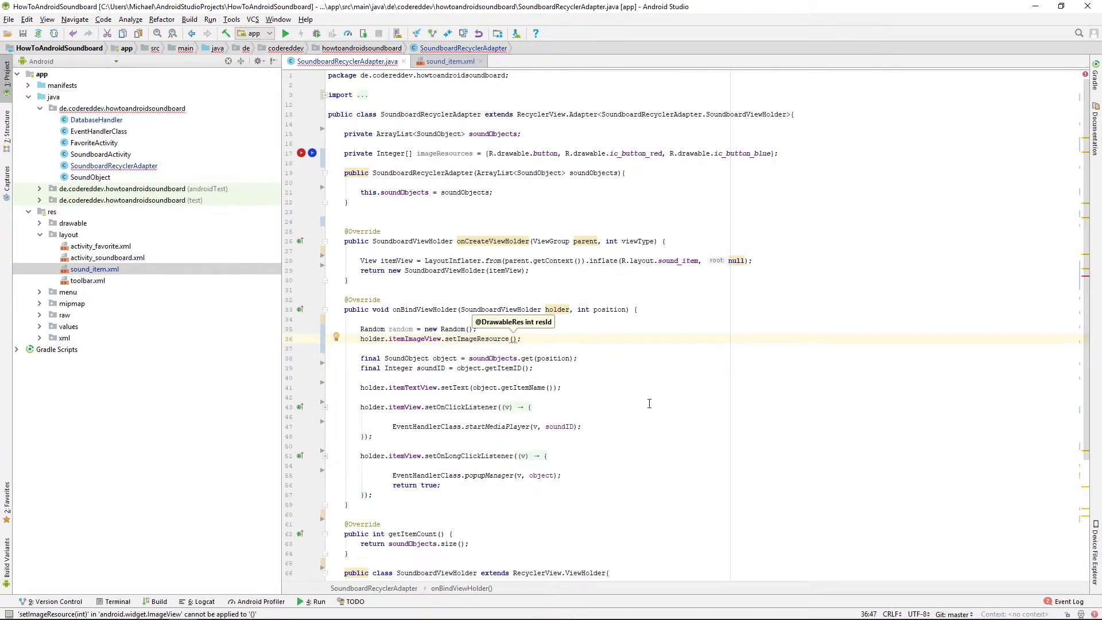
pyautogui.write('imageResources')
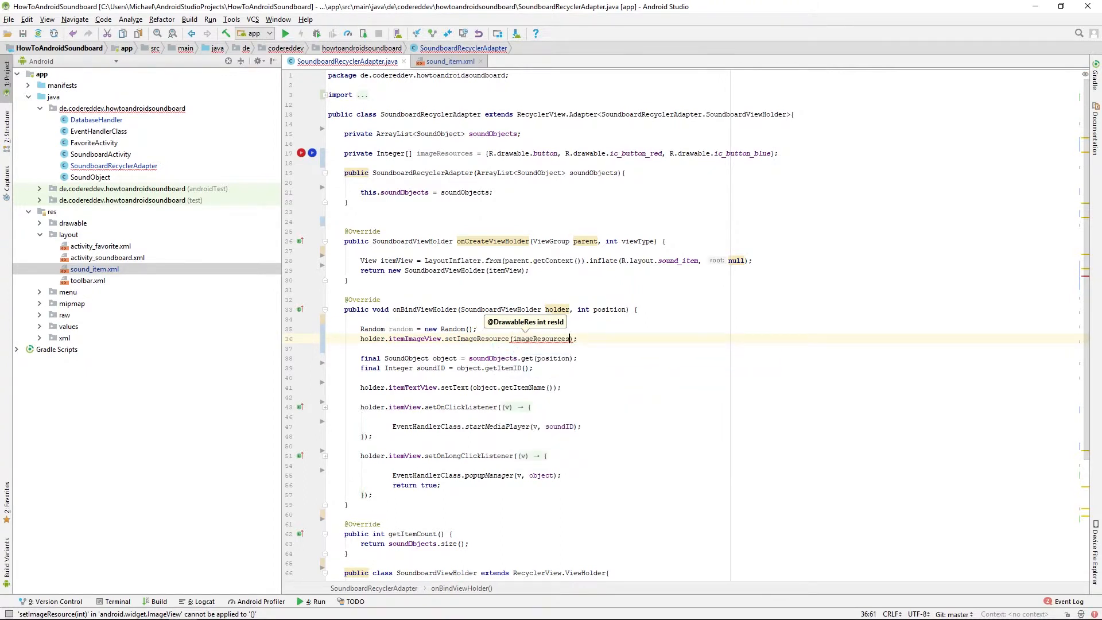
pyautogui.write('[')
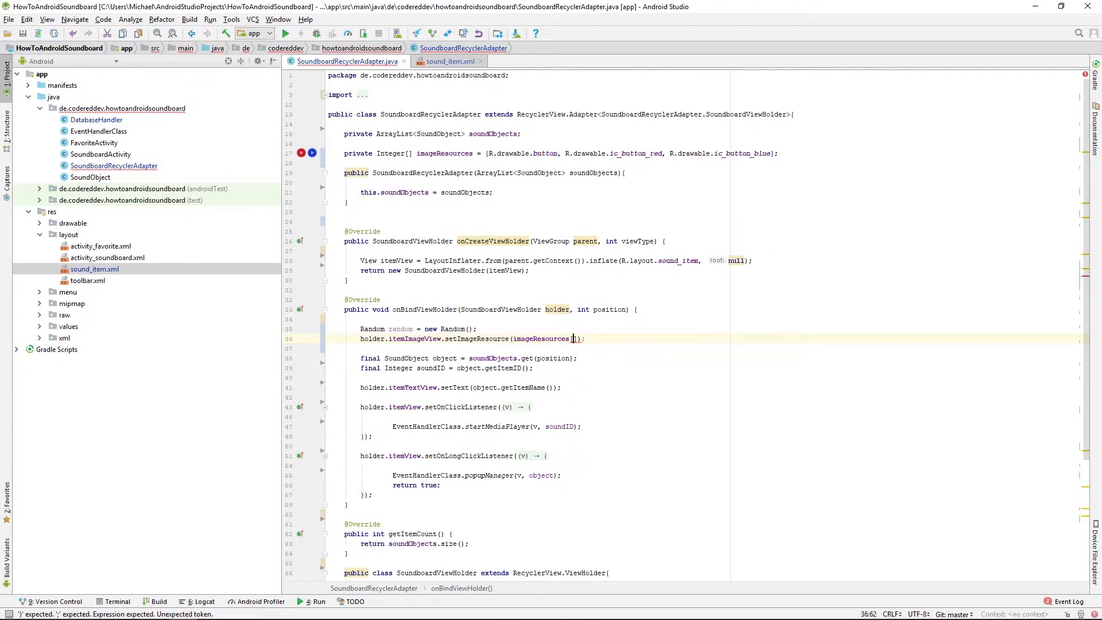
pyautogui.write('random.')
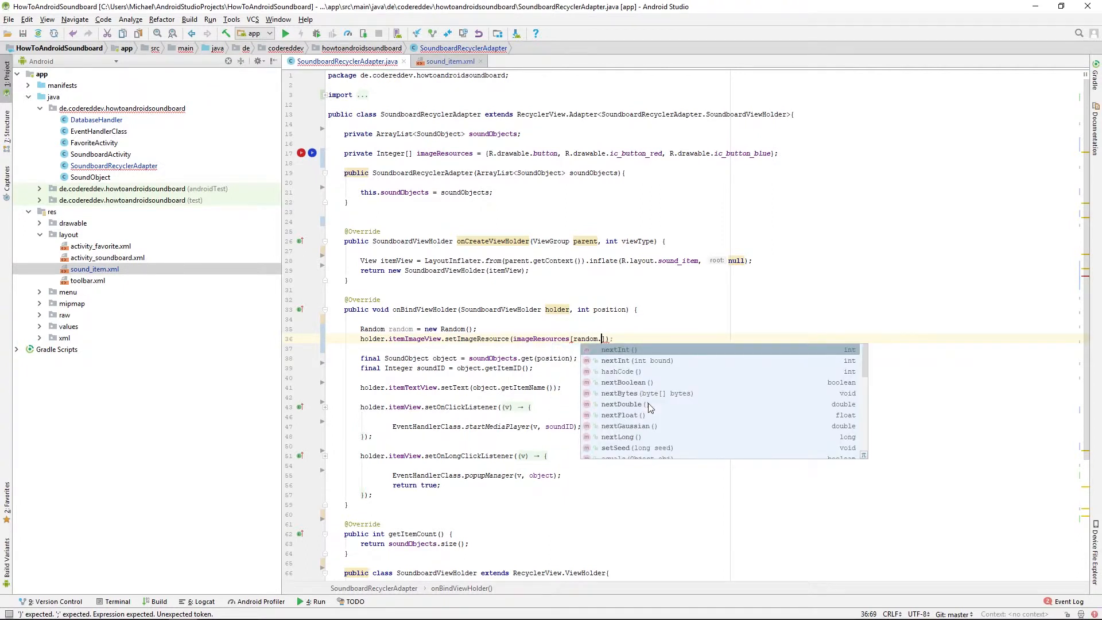
pyautogui.click(614, 348)
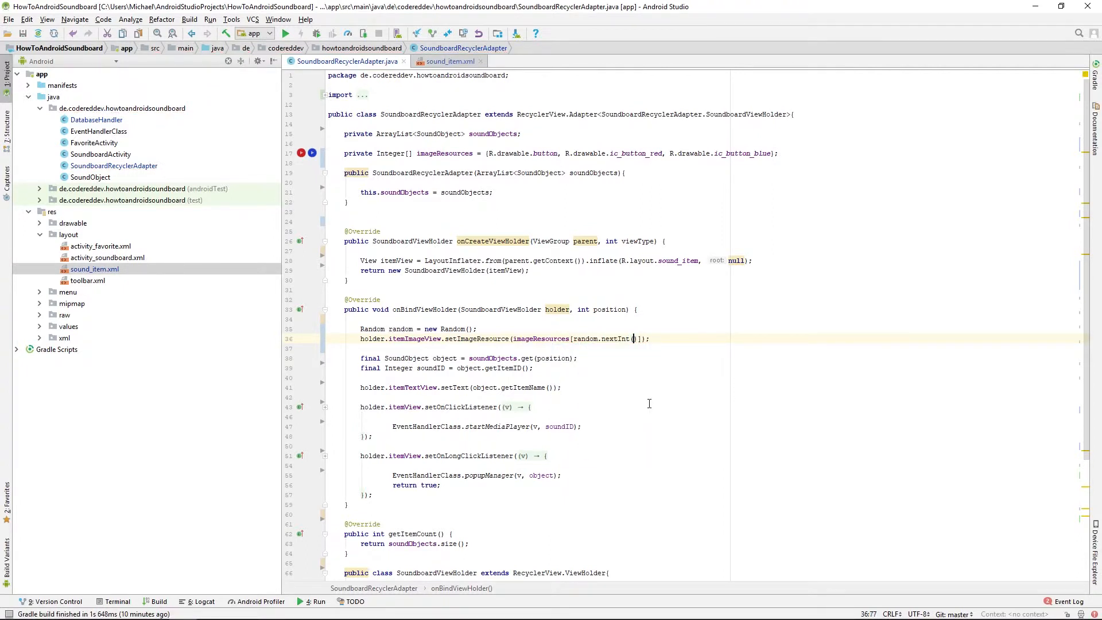
pyautogui.write('i')
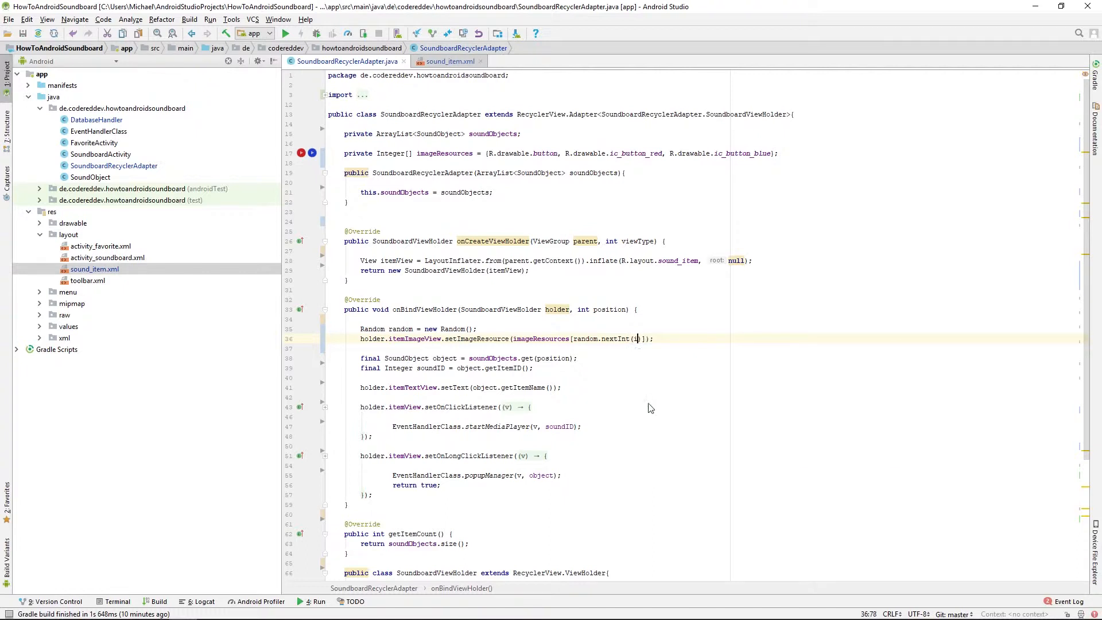
pyautogui.write('imageResources.')
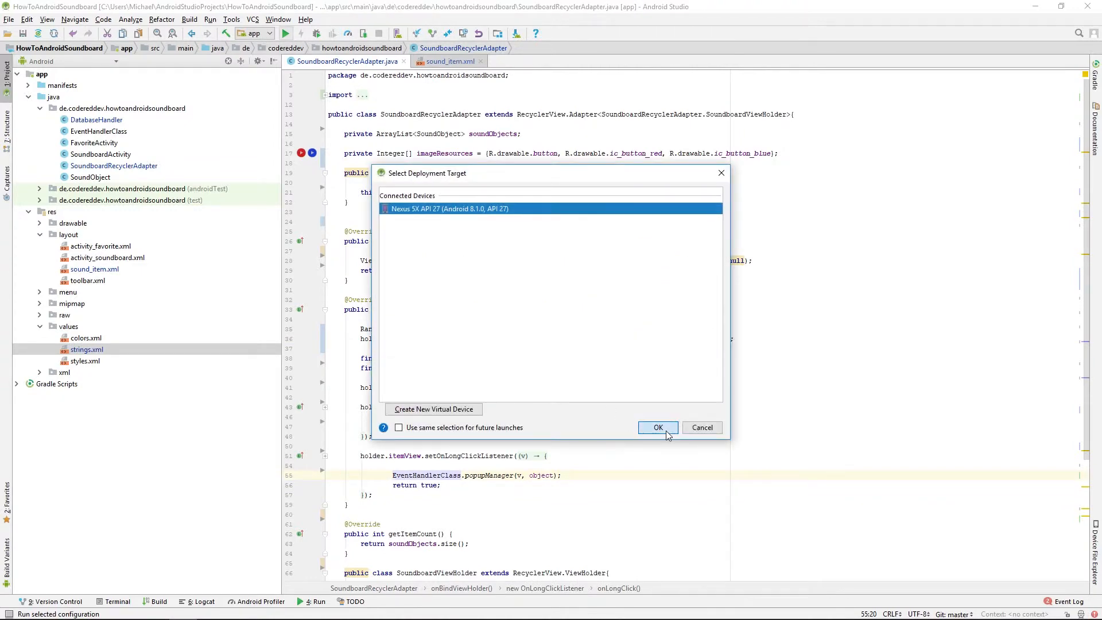
# Step: Run the Soundboard app on the Nexus 5X API 27 emulator
pyautogui.click(658, 427)
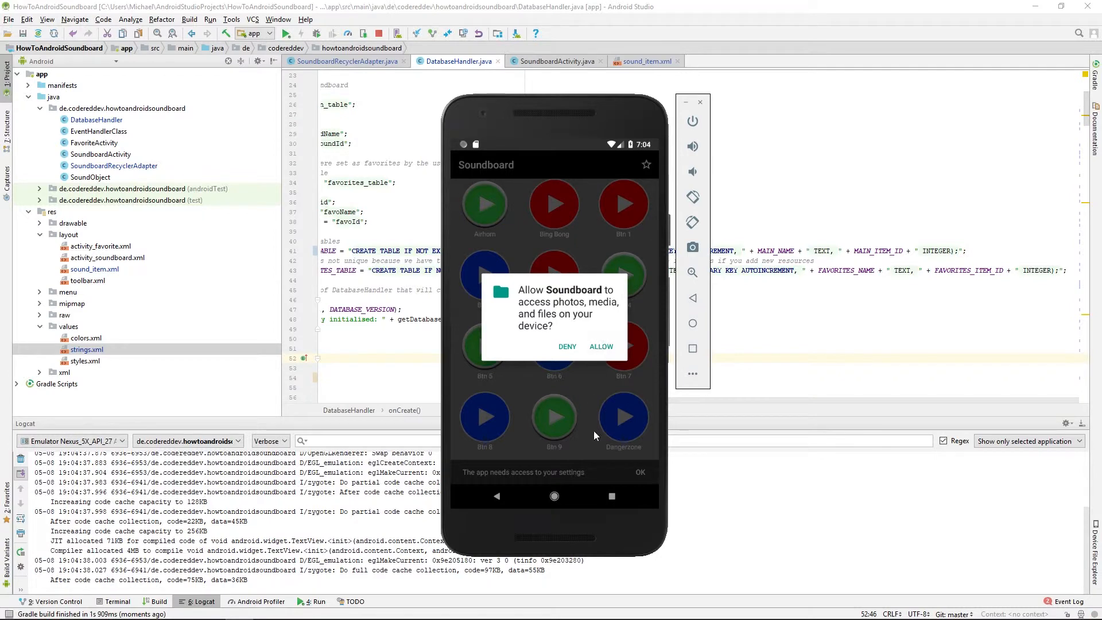
# Step: Allow Soundboard's file-access permission, revealing the randomly coloured play-button grid
pyautogui.click(602, 347)
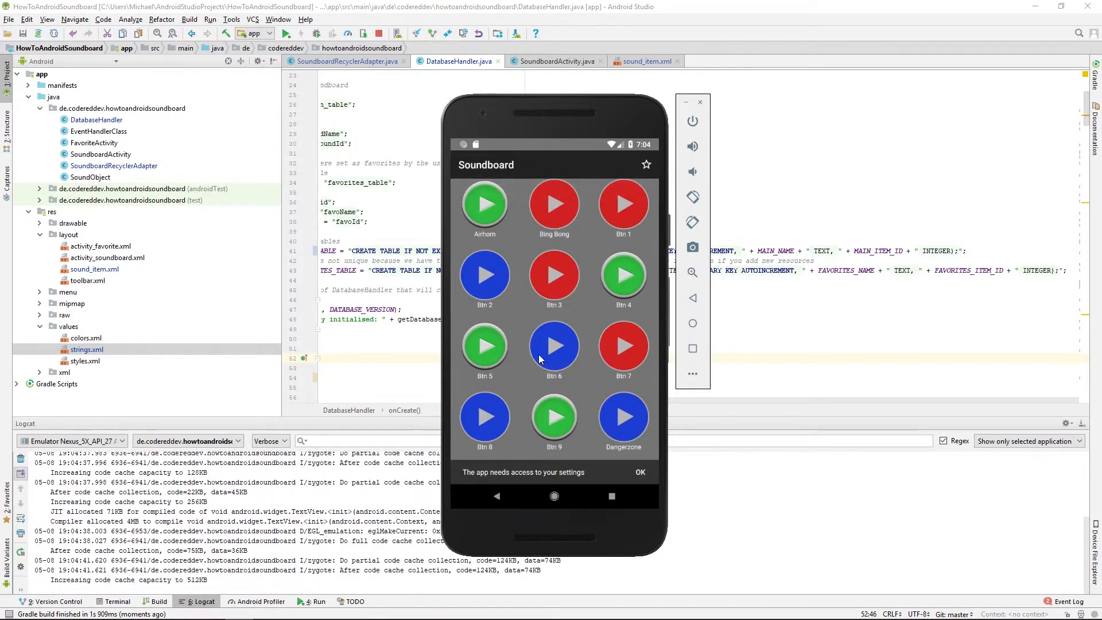
pyautogui.moveTo(555, 312)
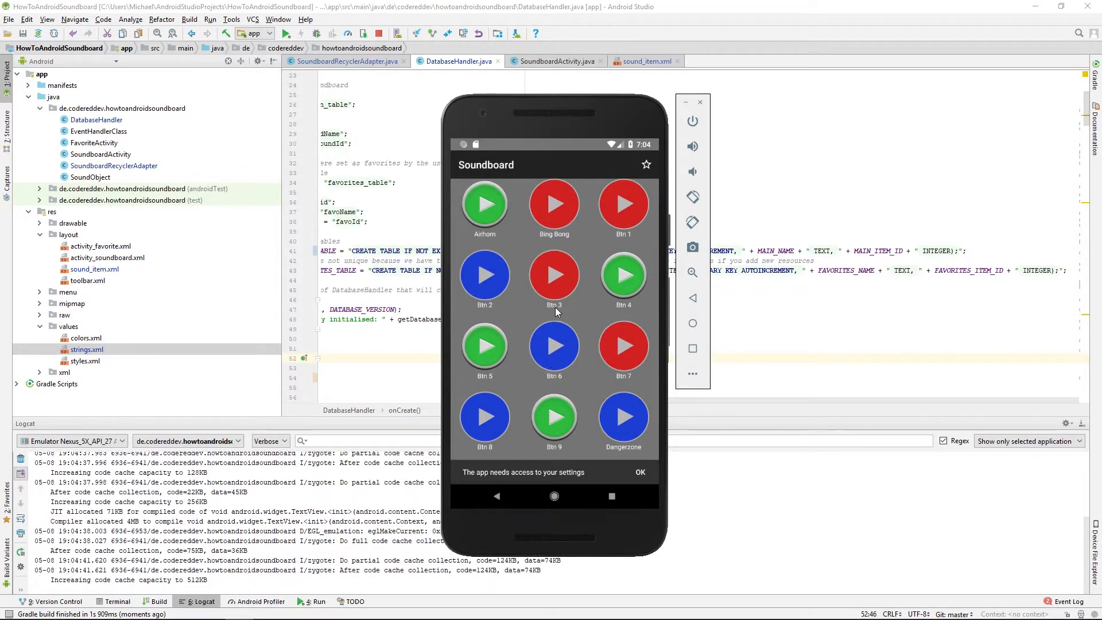